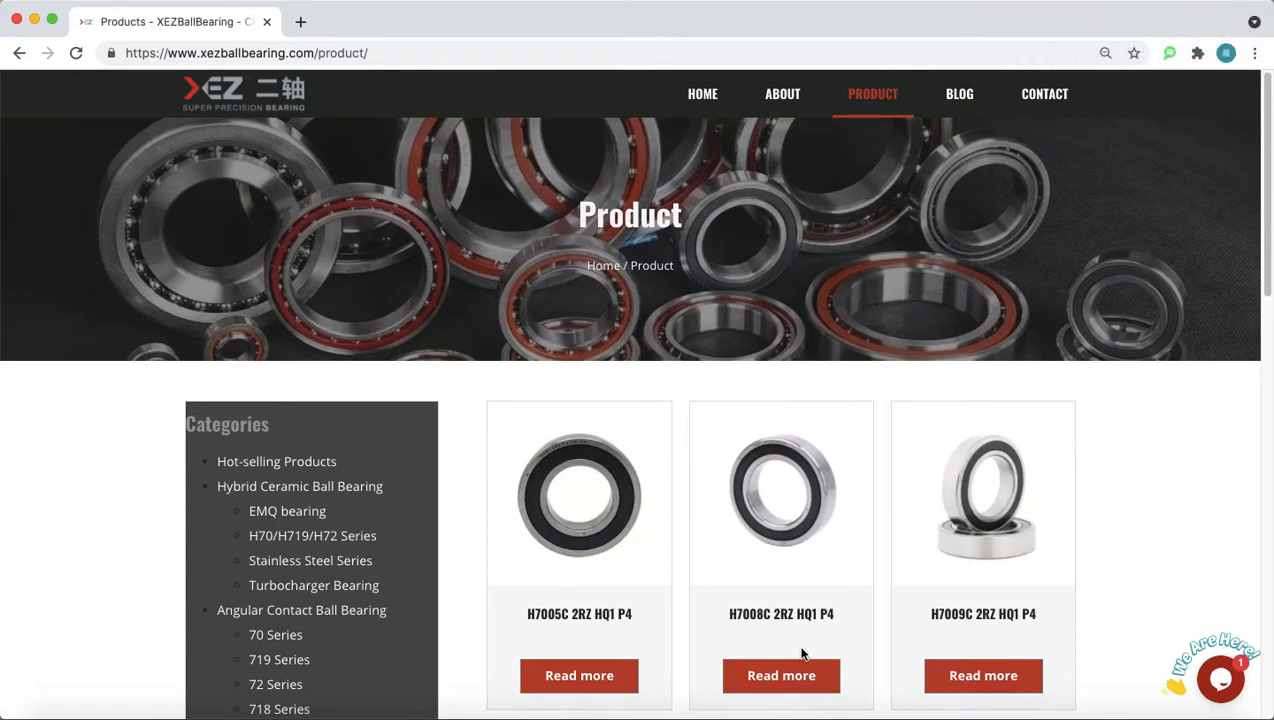
pyautogui.moveTo(488, 536)
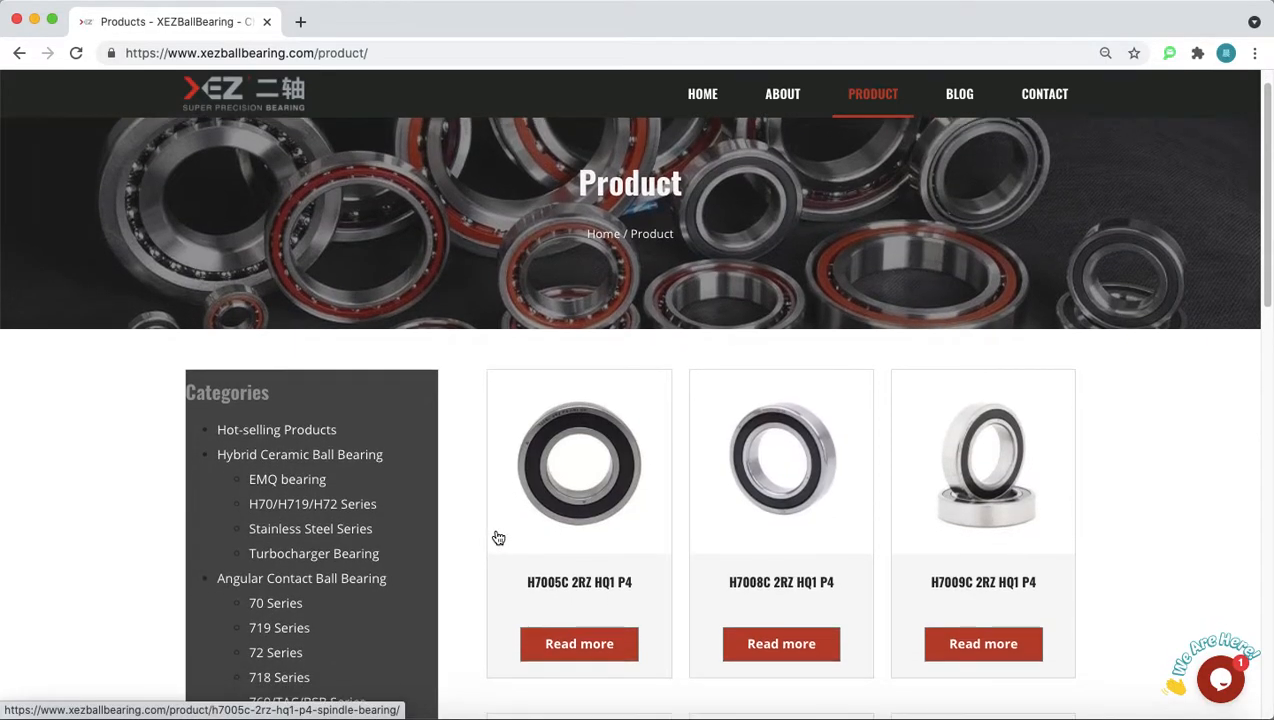
# - Scroll the Product page to reveal the Categories sidebar and cards like H7005C, H7202C and MH6205
pyautogui.scroll(-3)
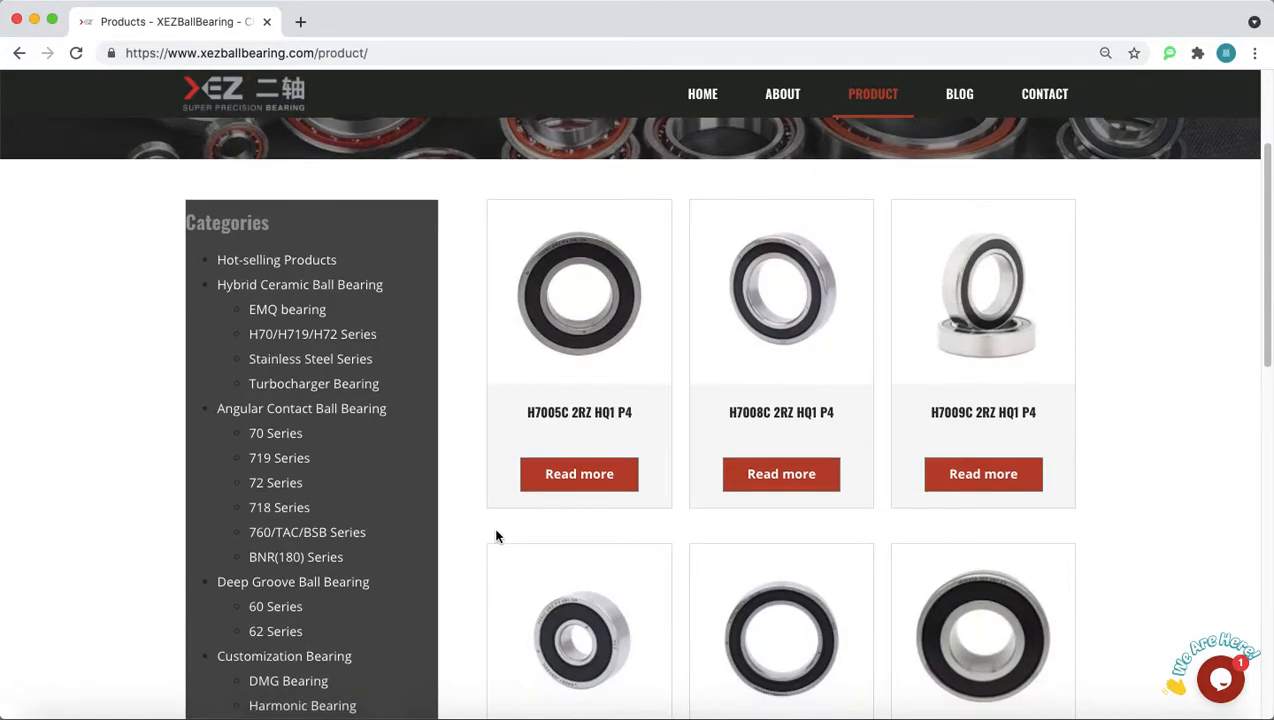
pyautogui.scroll(-3)
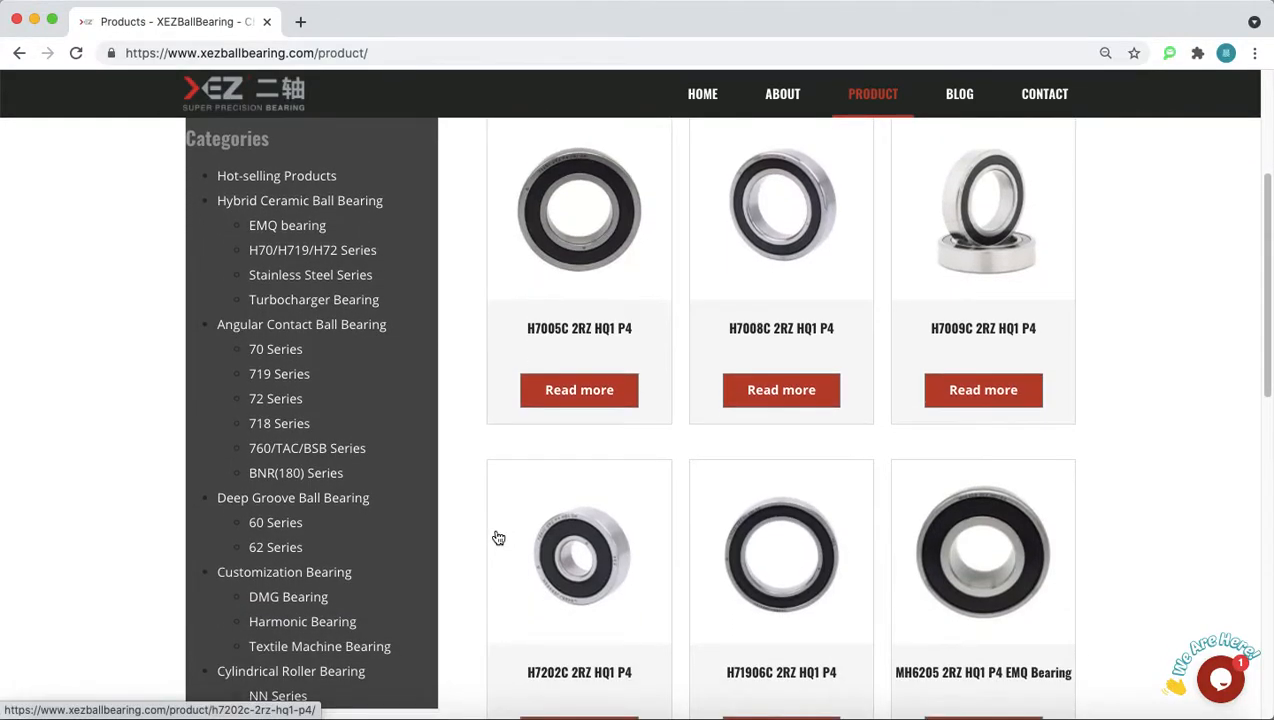
pyautogui.moveTo(556, 376)
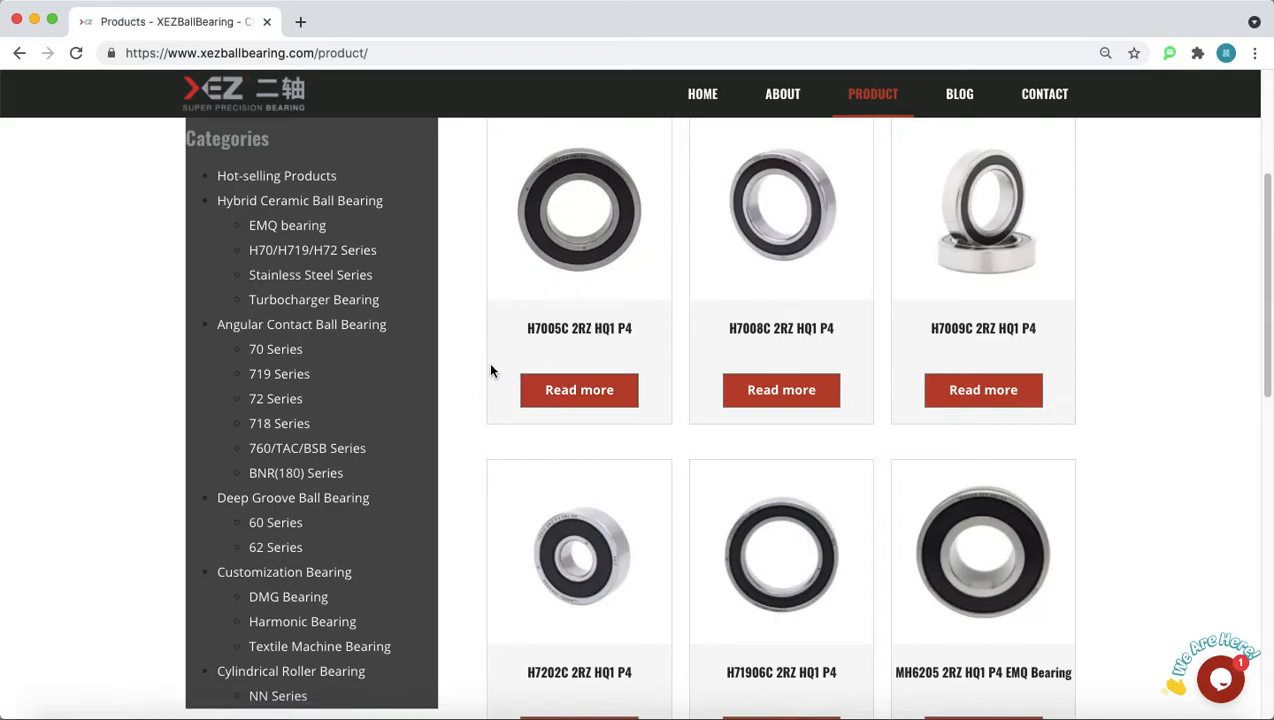
pyautogui.moveTo(496, 364)
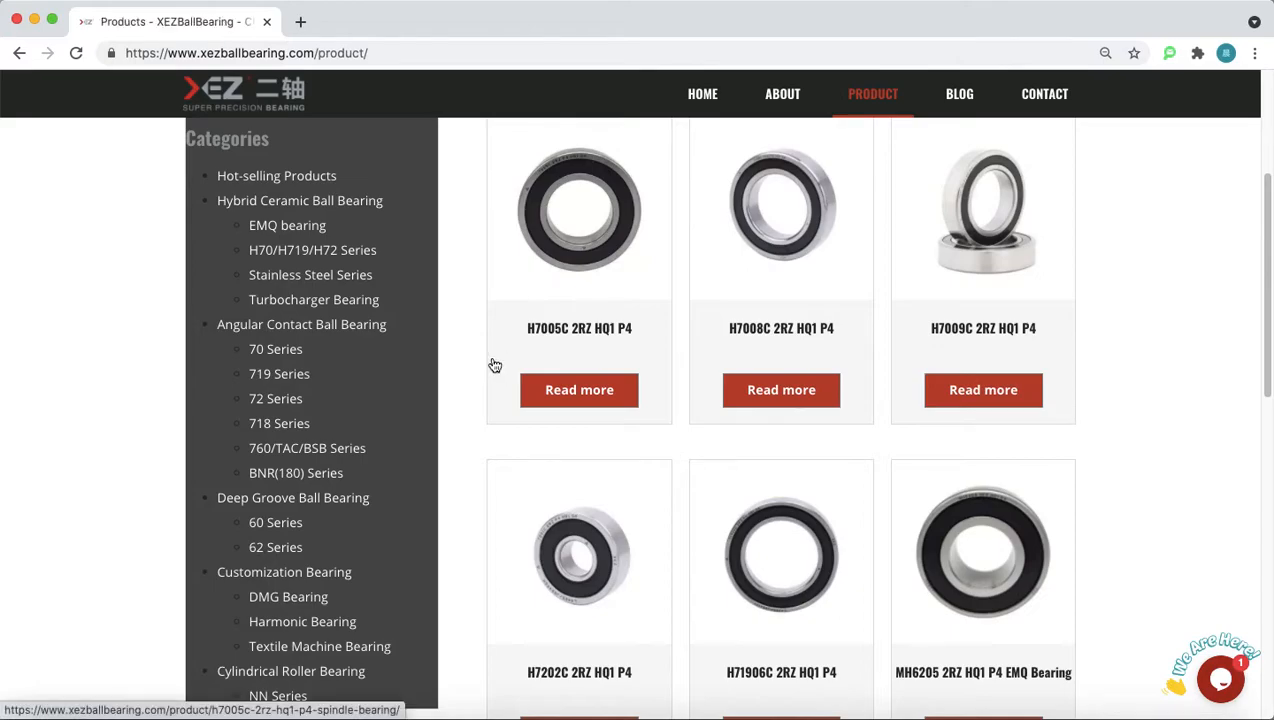
pyautogui.moveTo(496, 364)
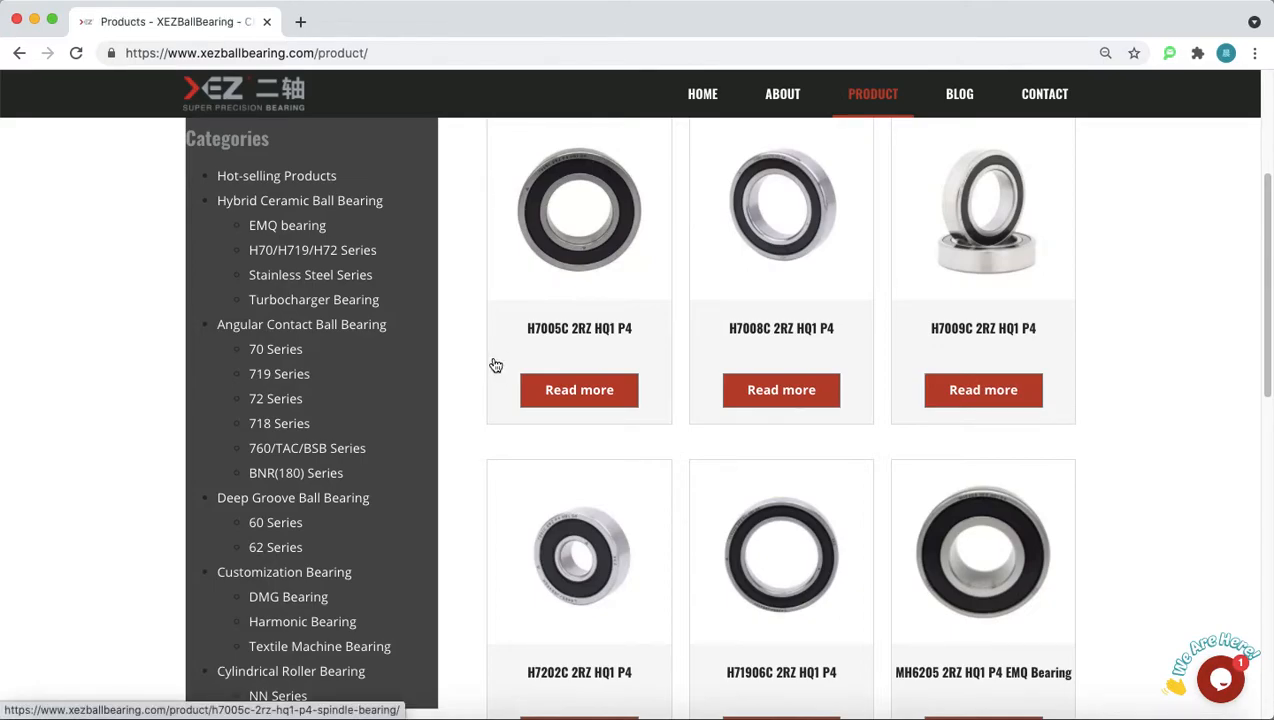
pyautogui.moveTo(484, 338)
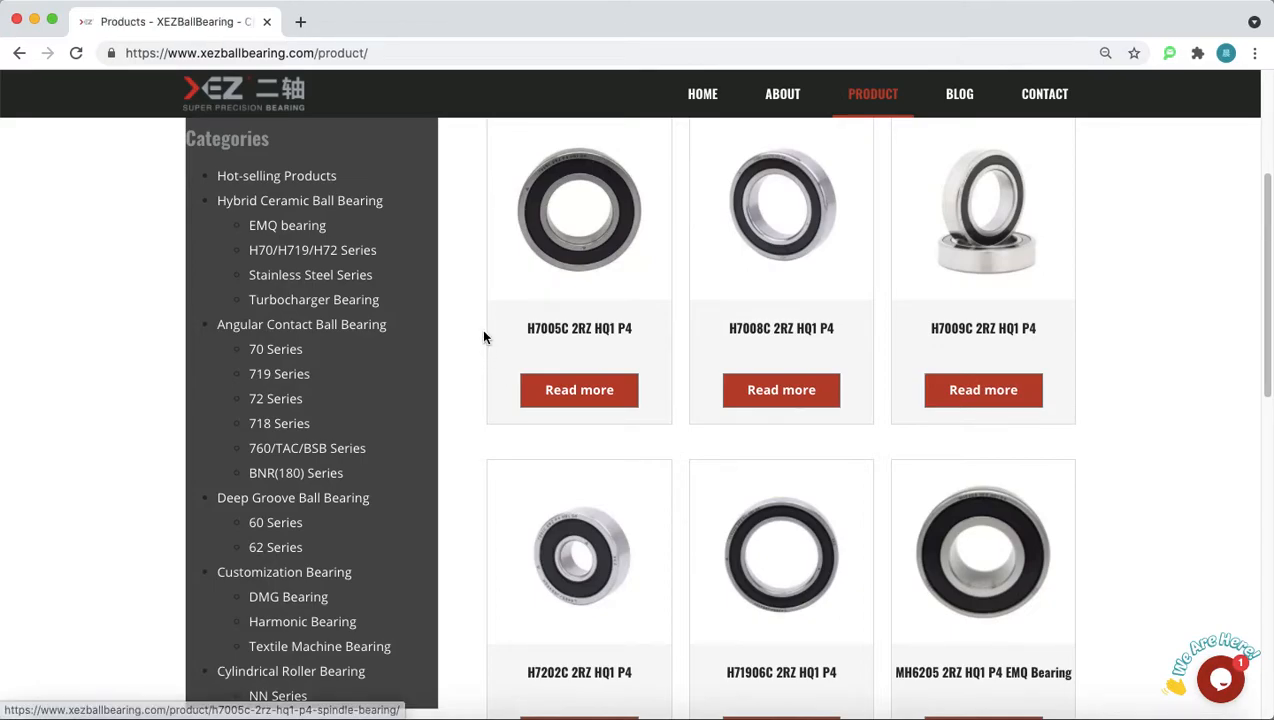
pyautogui.moveTo(464, 304)
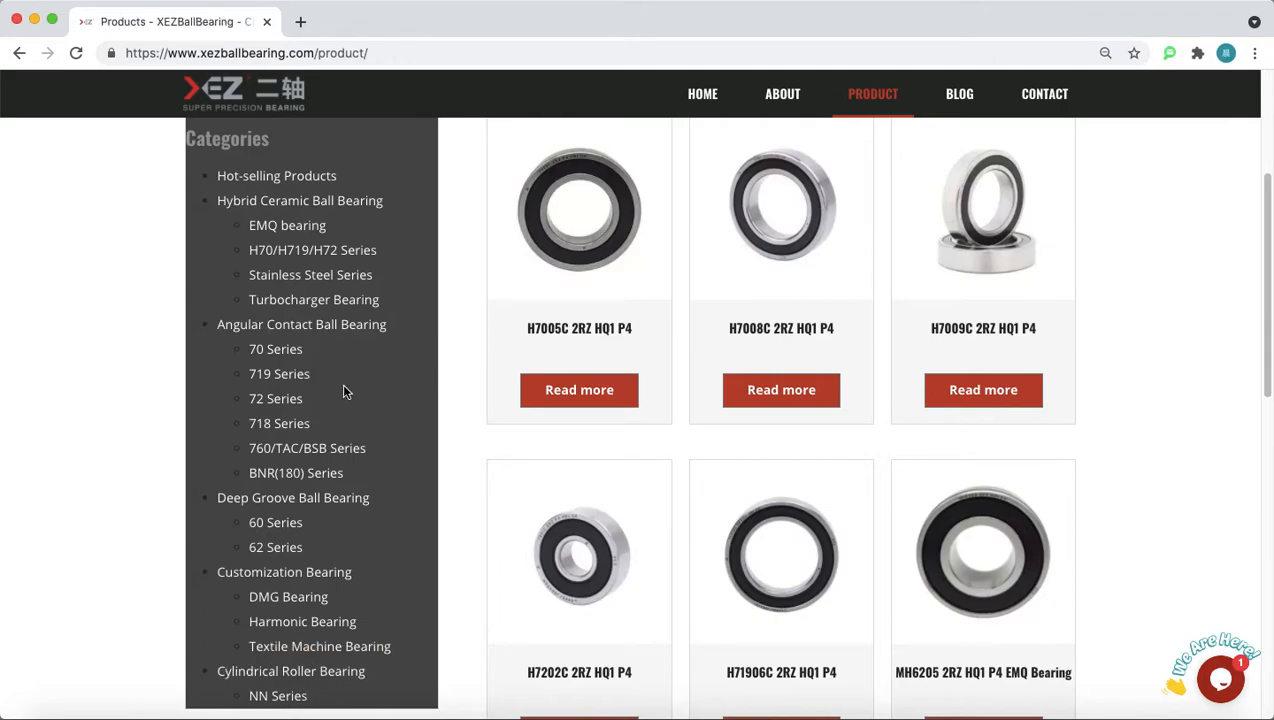
pyautogui.moveTo(420, 456)
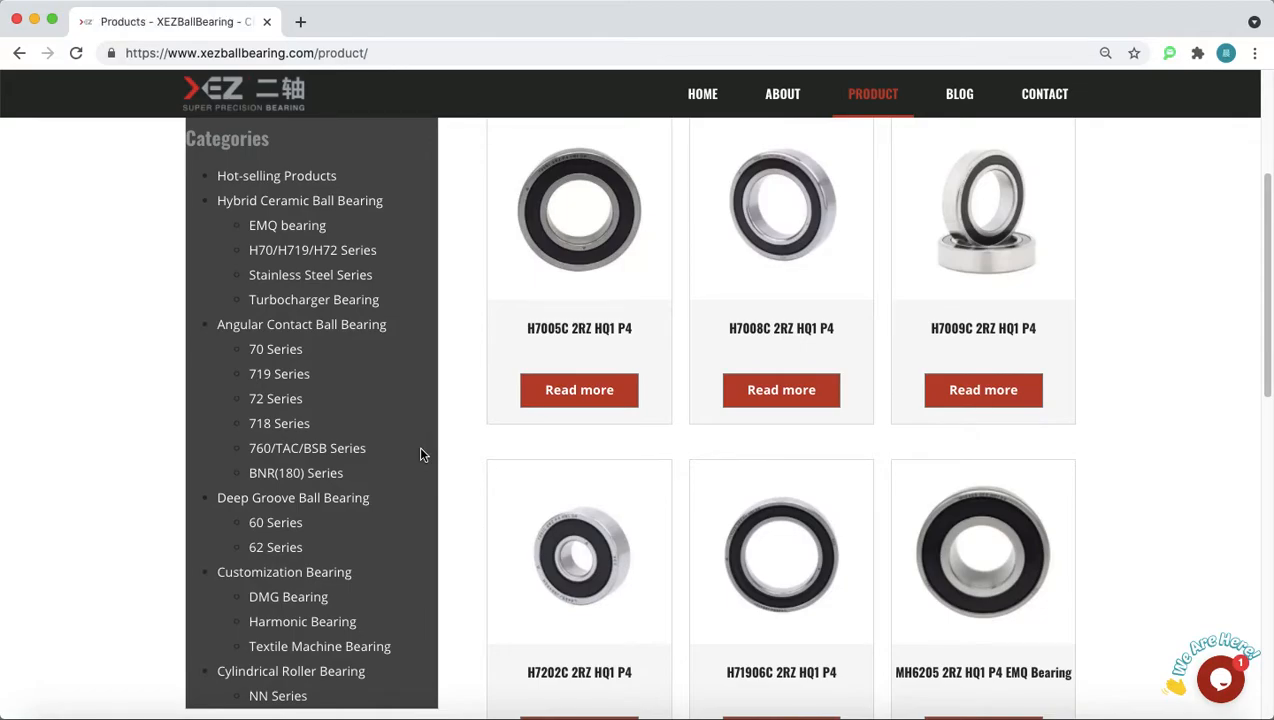
pyautogui.moveTo(460, 450)
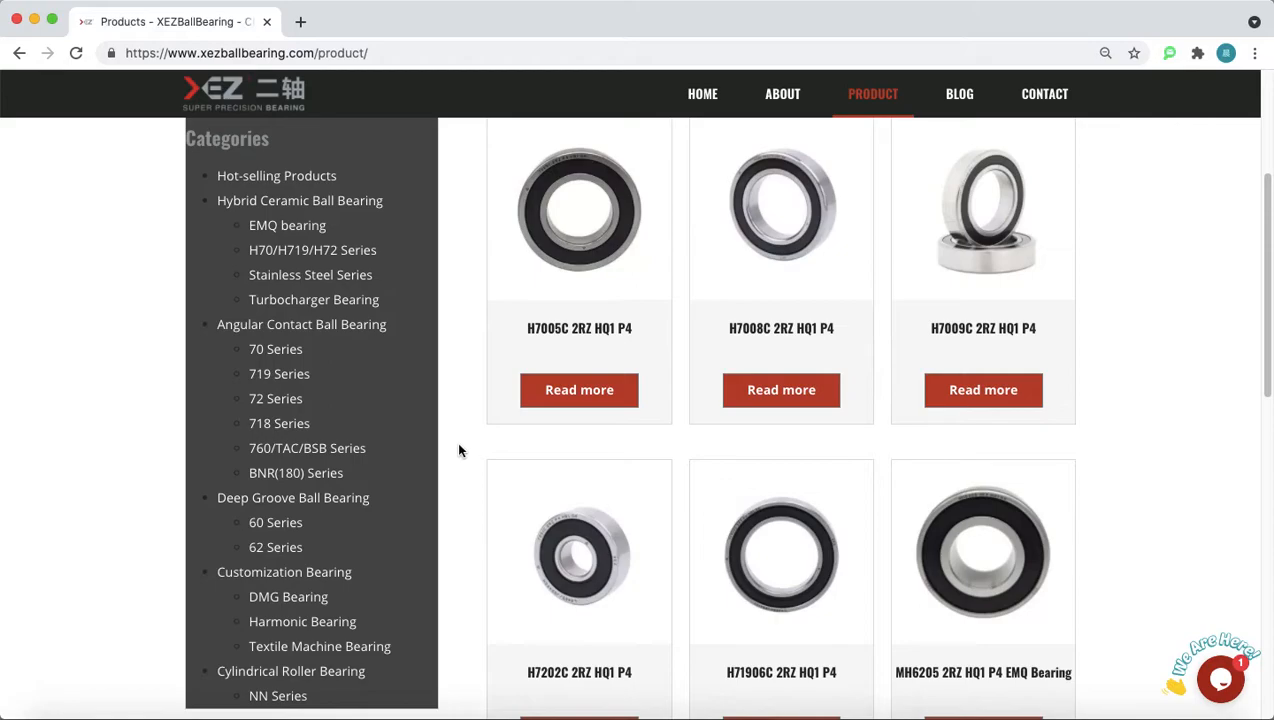
pyautogui.moveTo(460, 448)
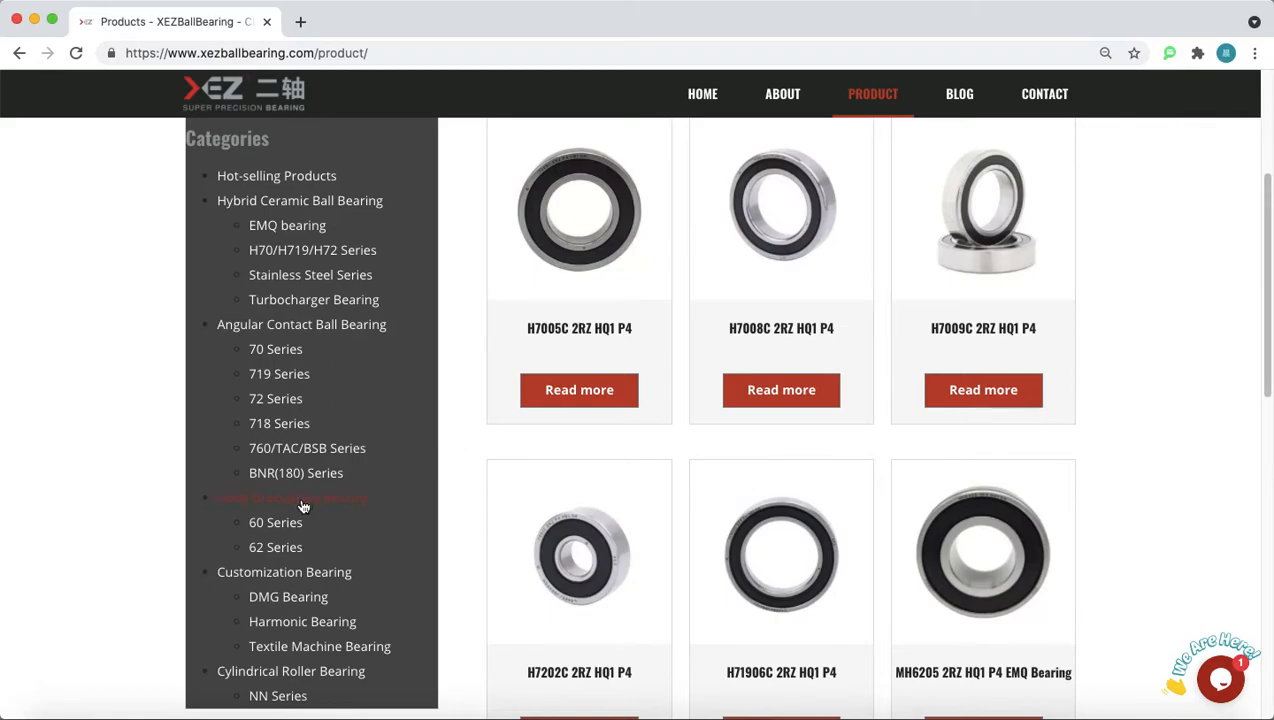
pyautogui.moveTo(296, 500)
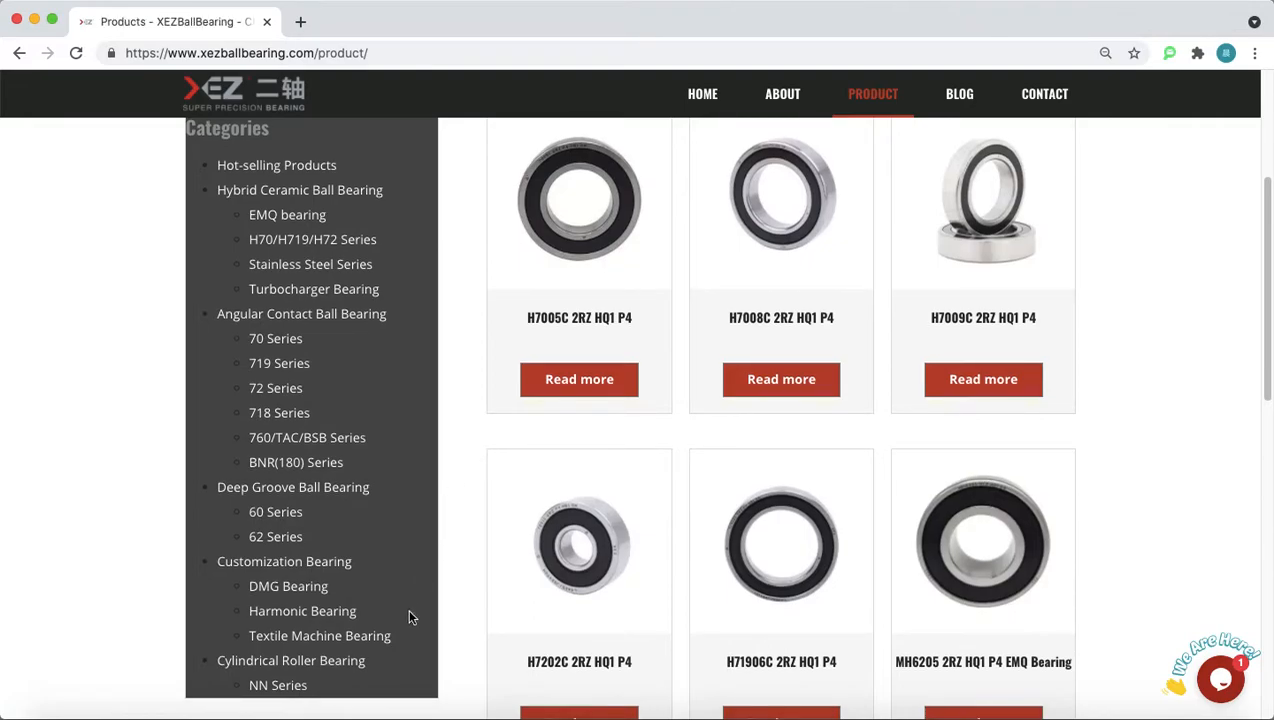
pyautogui.scroll(-3)
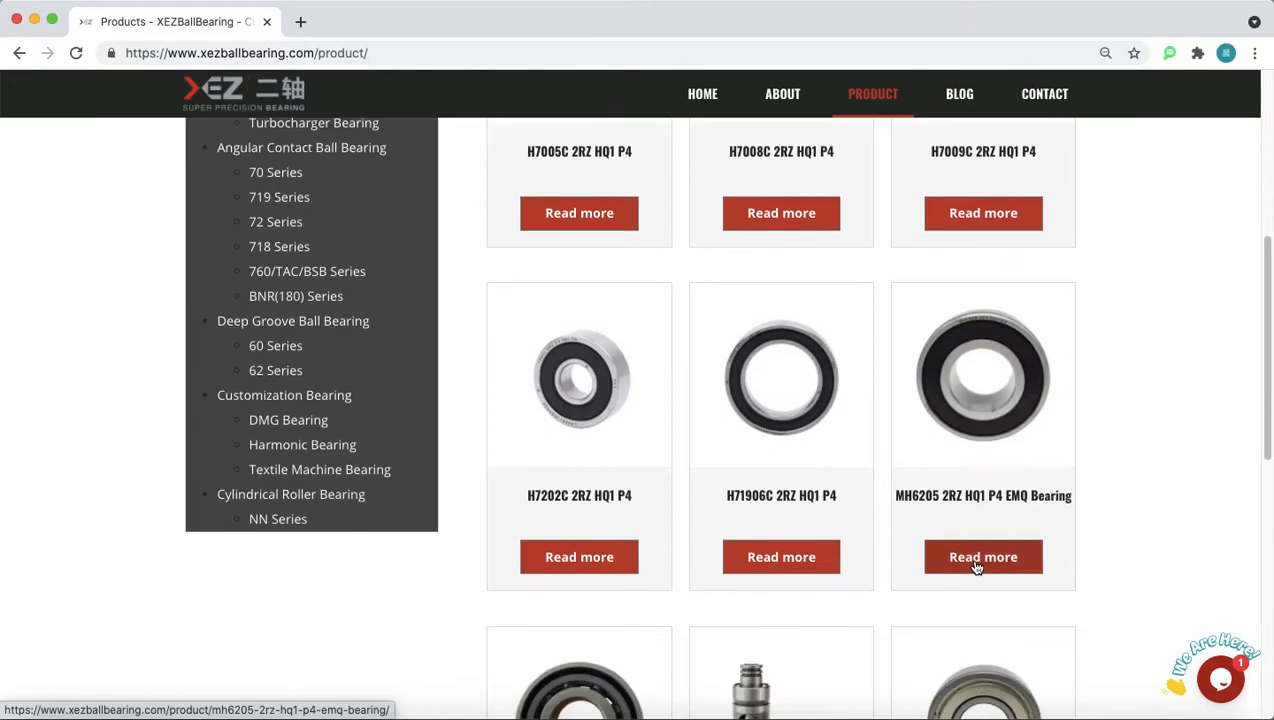
pyautogui.scroll(-3)
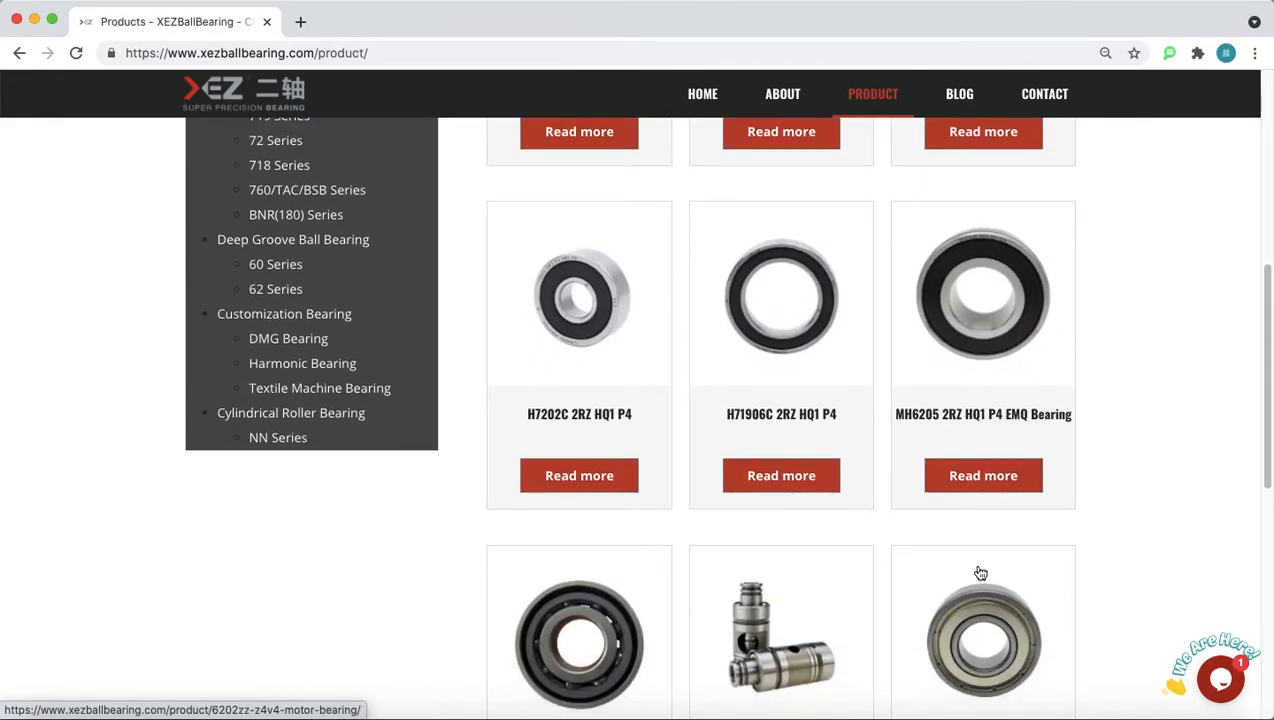
pyautogui.scroll(-3)
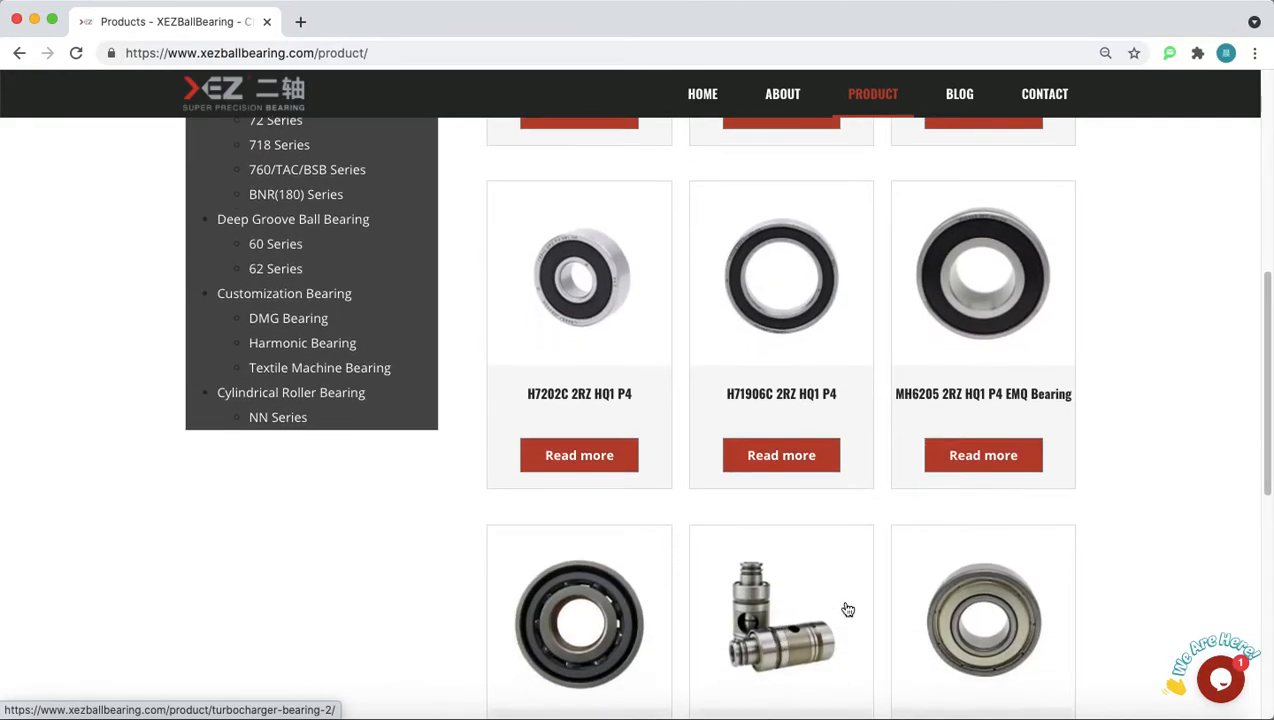
pyautogui.scroll(-3)
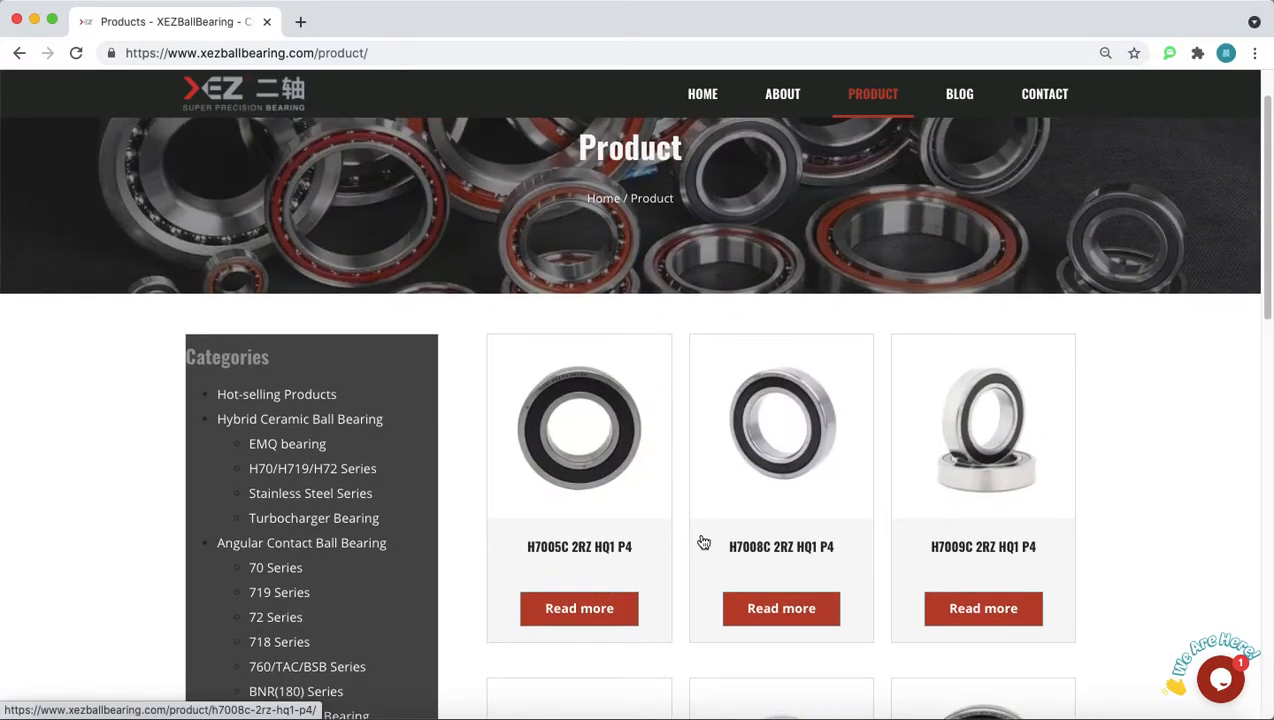
pyautogui.moveTo(680, 510)
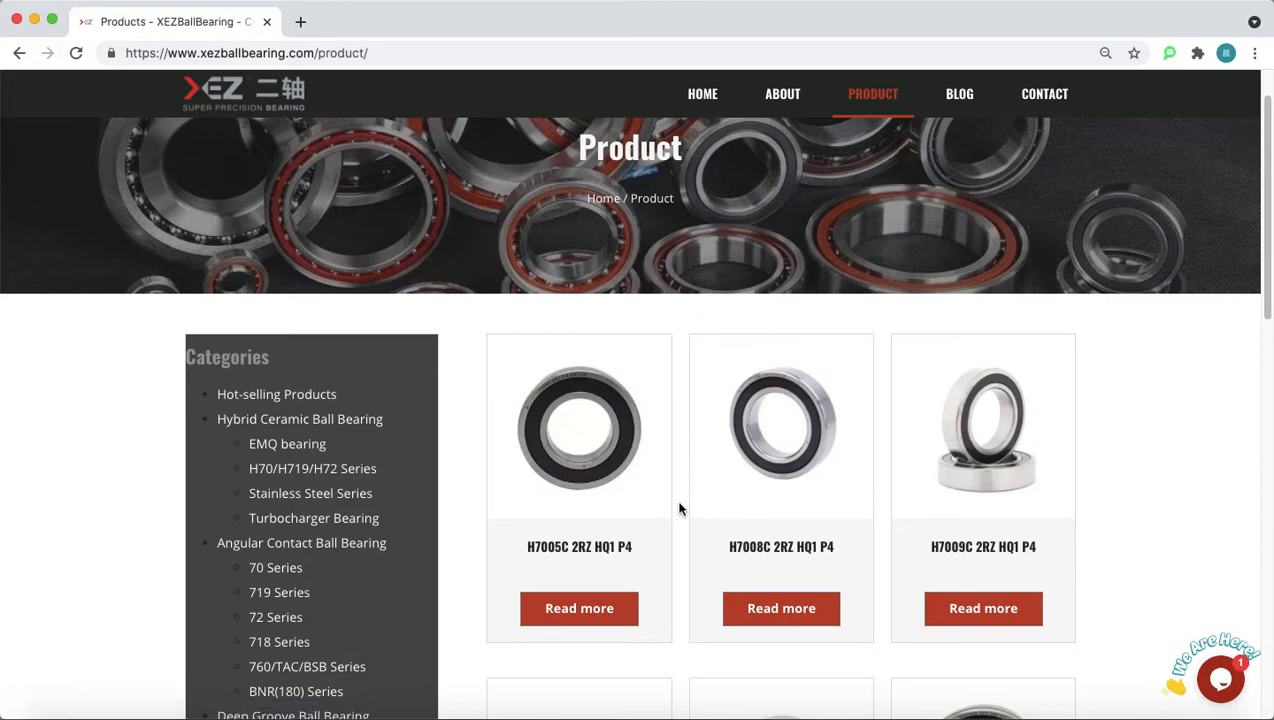
pyautogui.moveTo(684, 504)
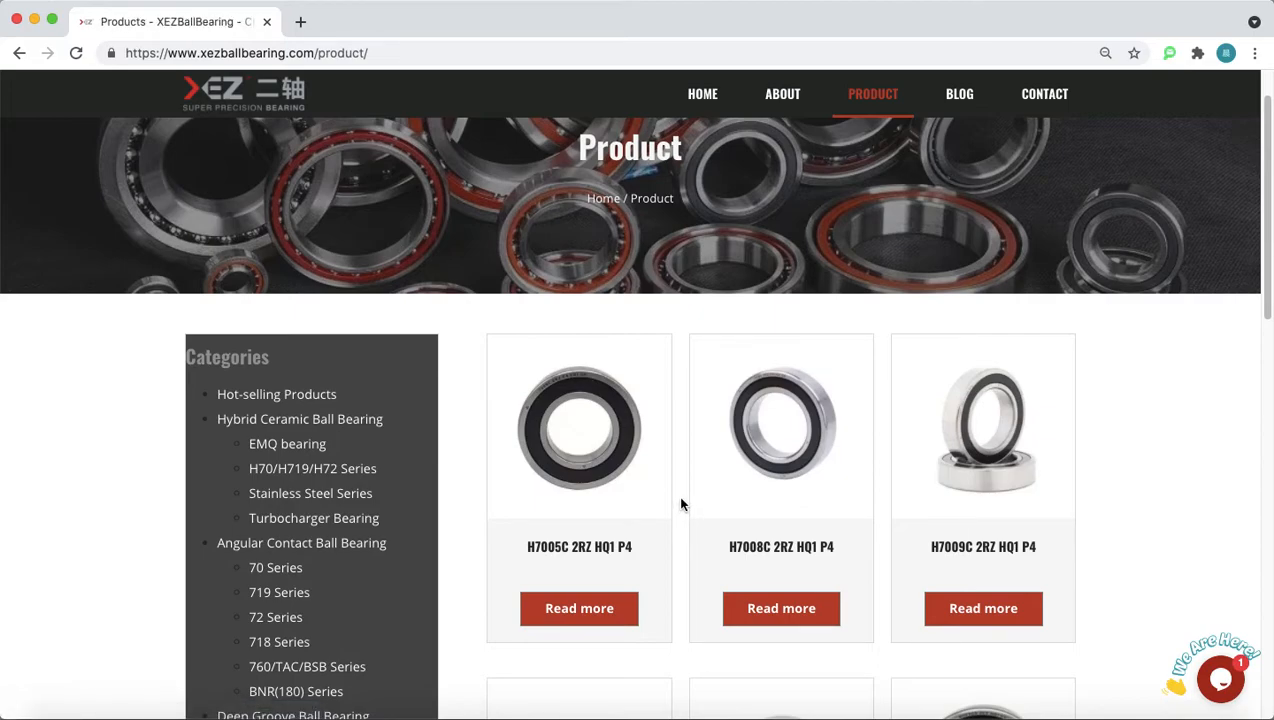
pyautogui.scroll(-3)
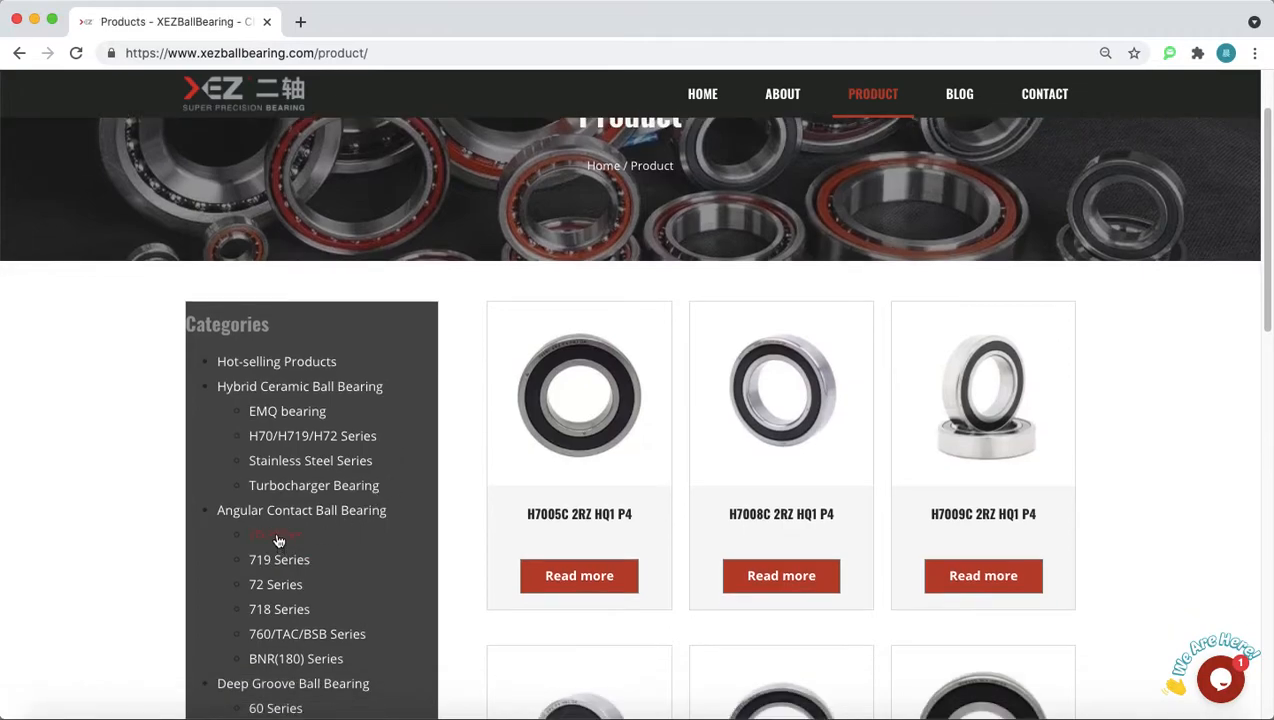
# - From the 70 Series category under Angular Contact Ball Bearing, read more on the 7000 Series item
pyautogui.click(276, 536)
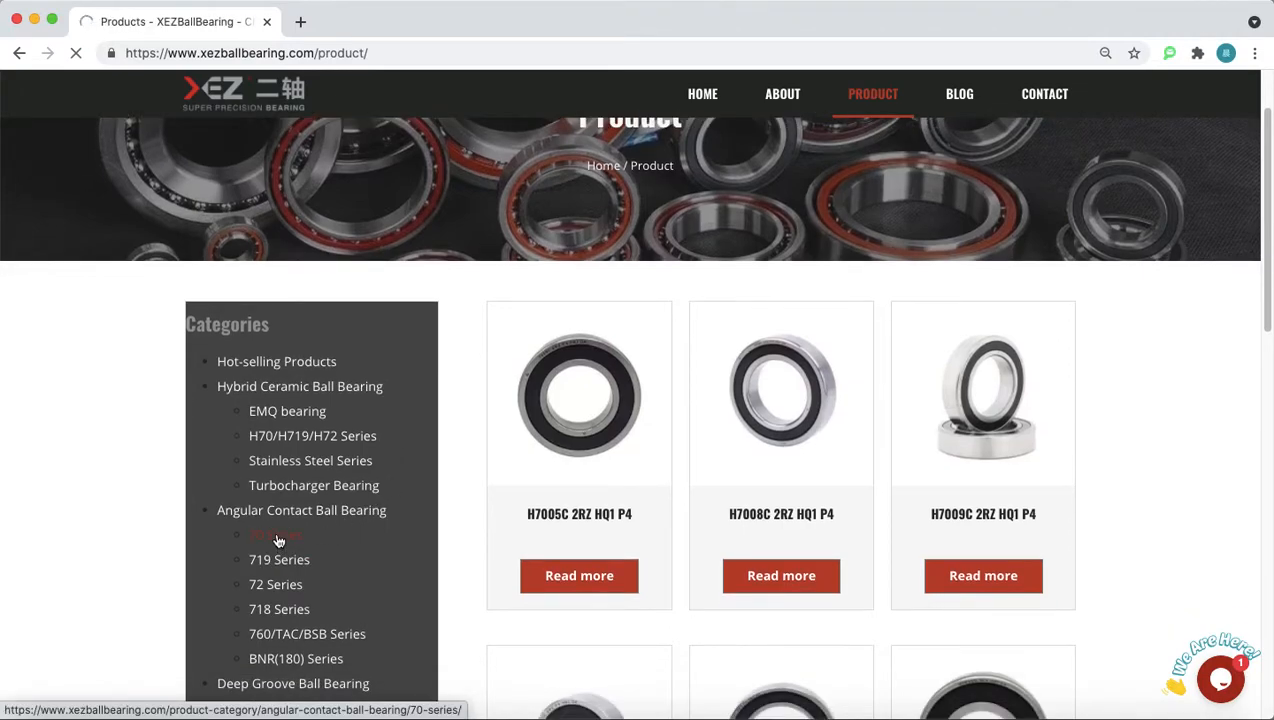
pyautogui.click(276, 536)
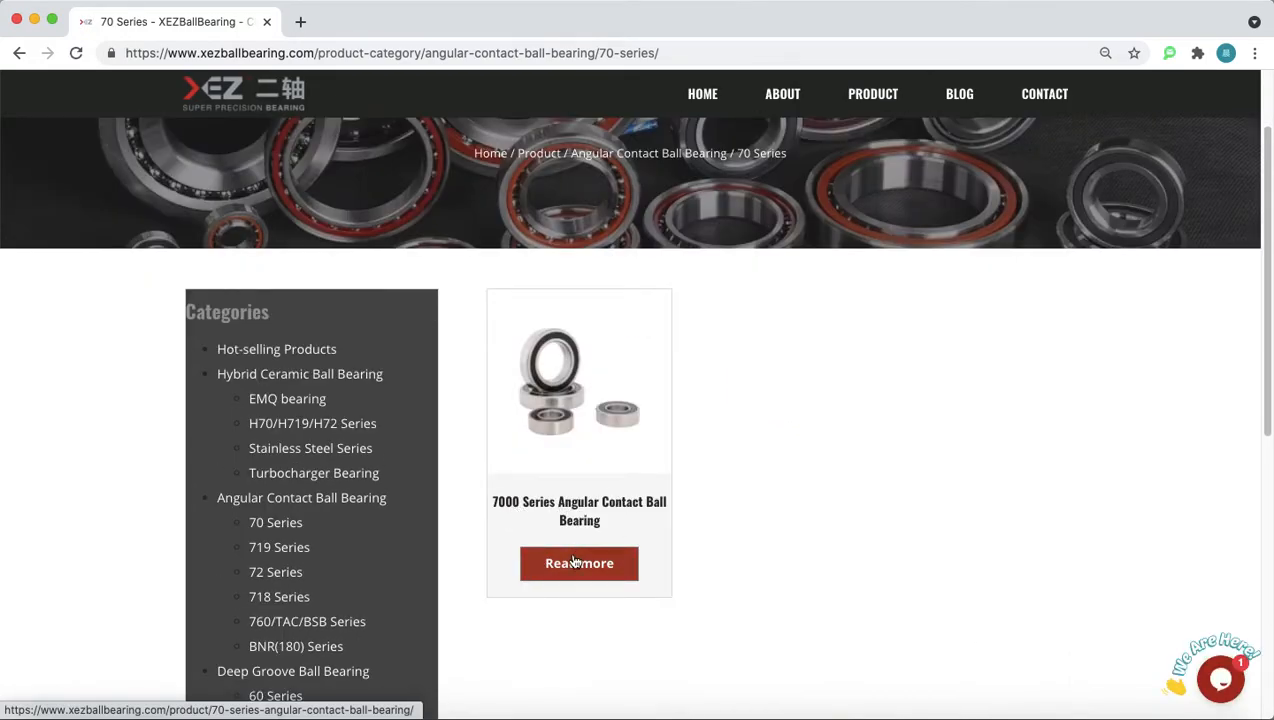
pyautogui.click(580, 564)
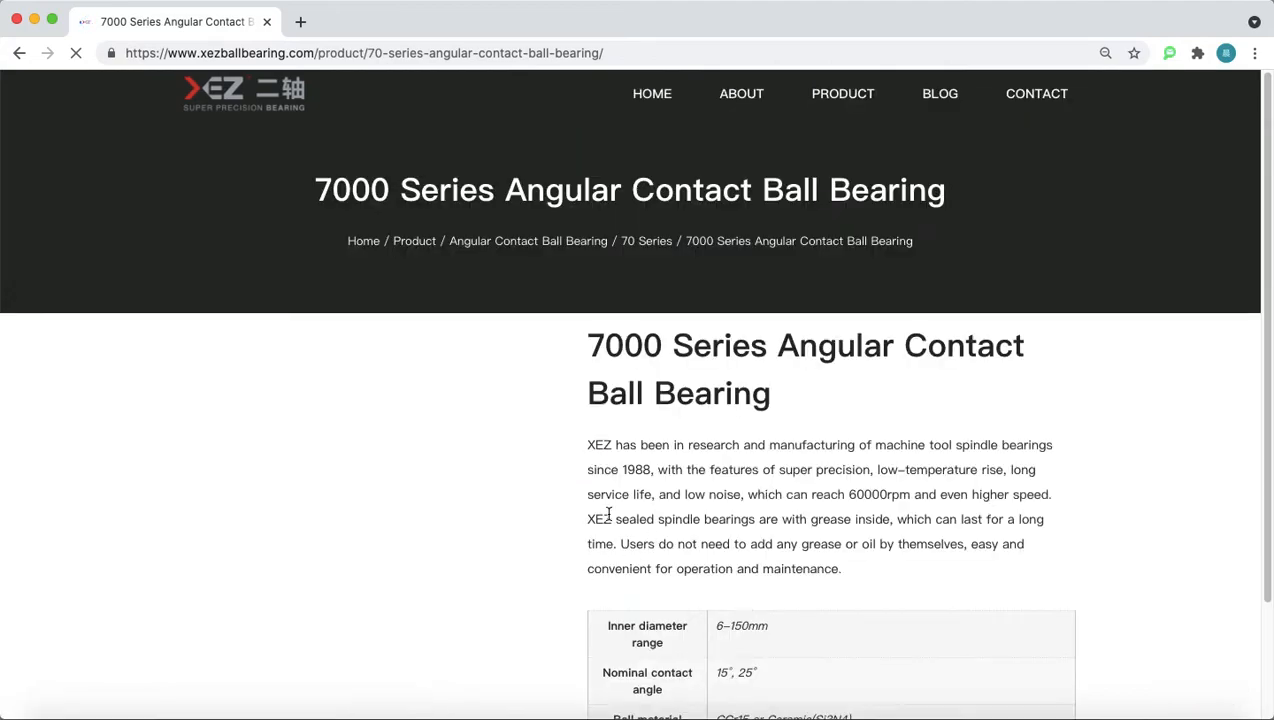
# - Scroll past Product Details, Raw Material and Applications to the size and speed specification chart
pyautogui.scroll(-3)
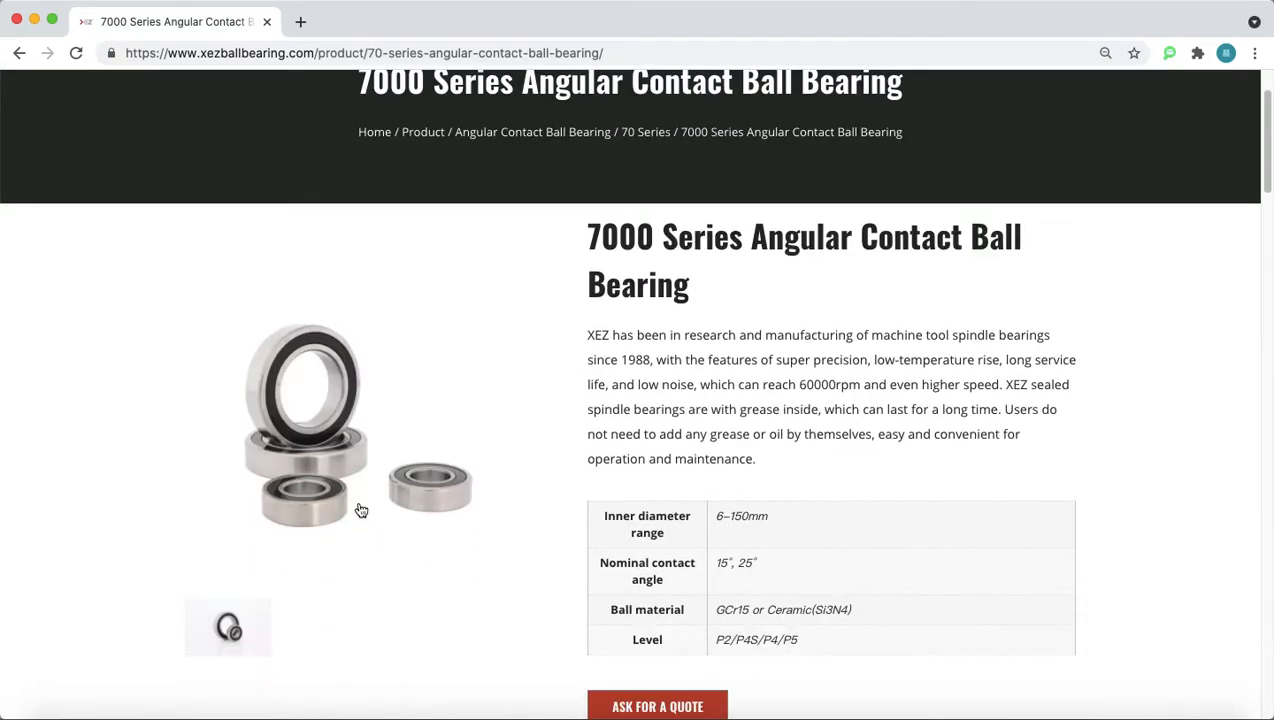
pyautogui.scroll(-3)
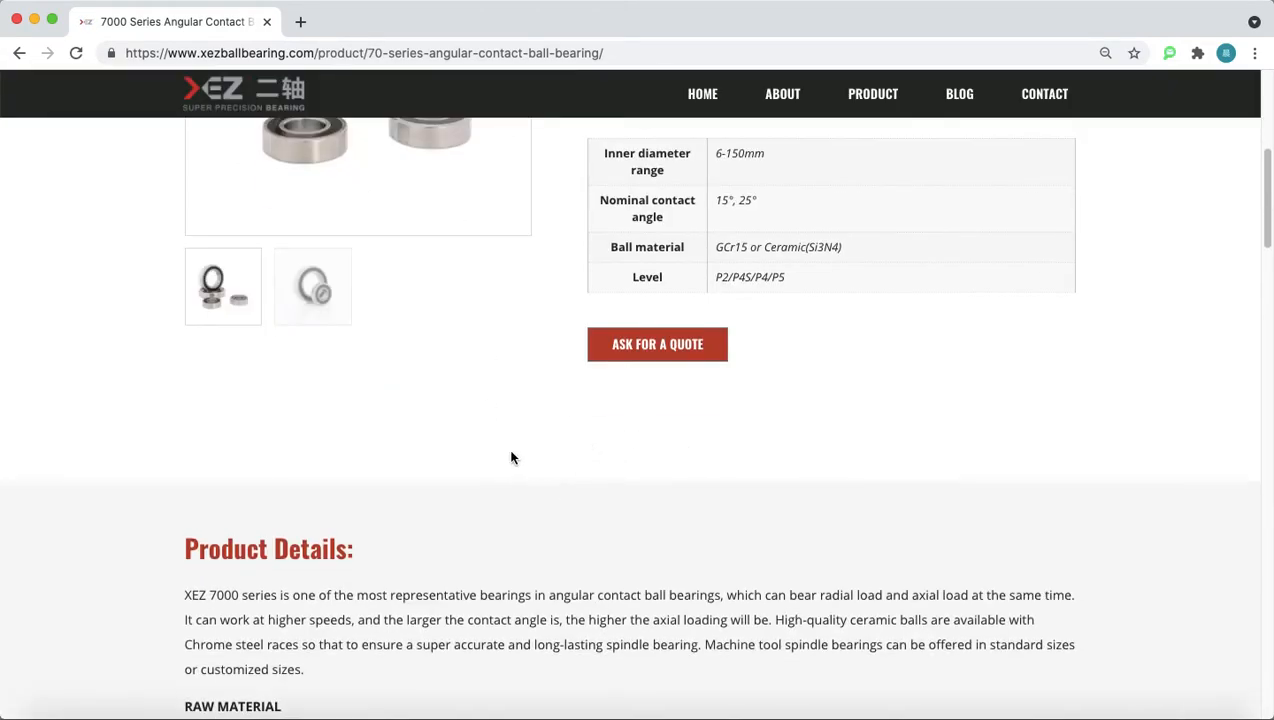
pyautogui.scroll(-3)
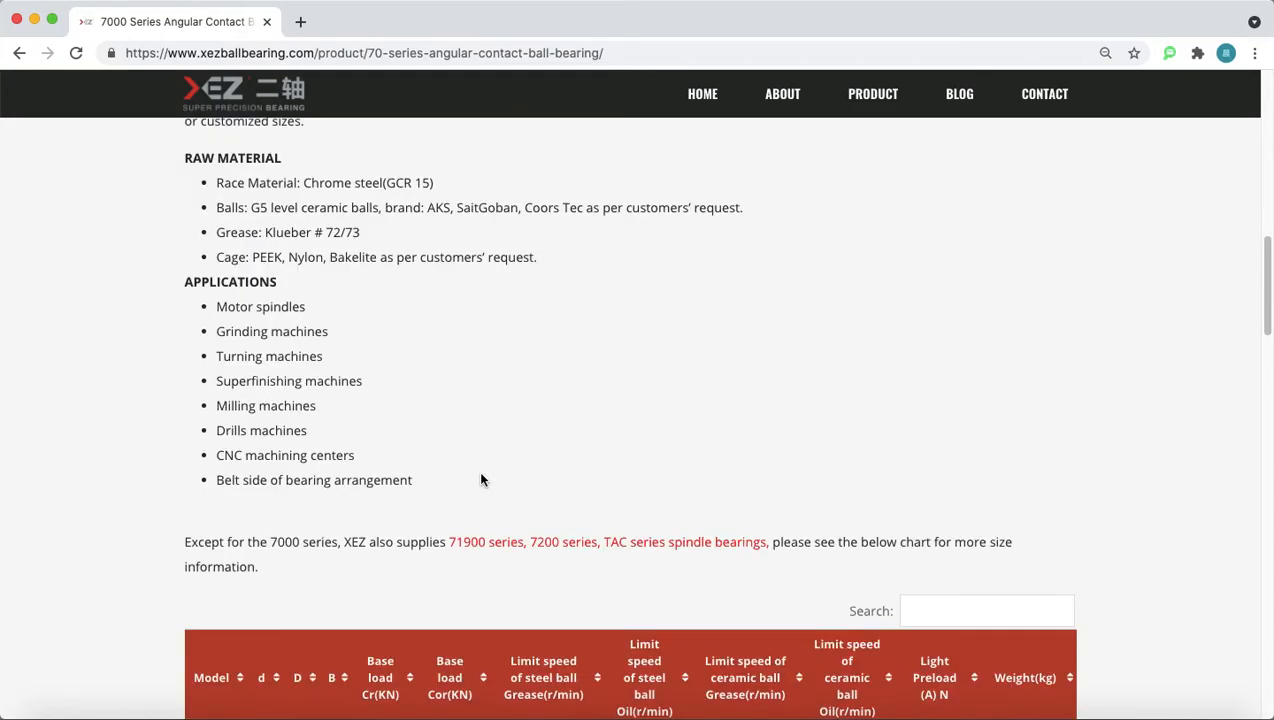
pyautogui.scroll(-3)
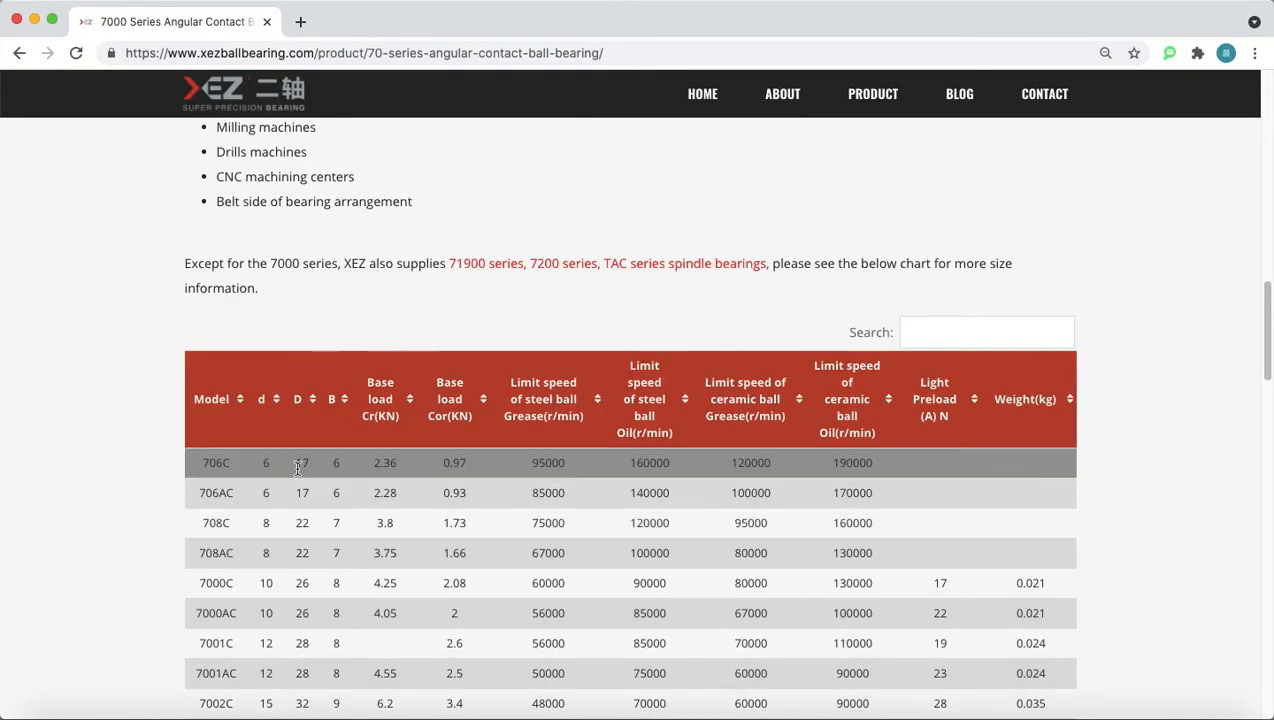
pyautogui.scroll(-3)
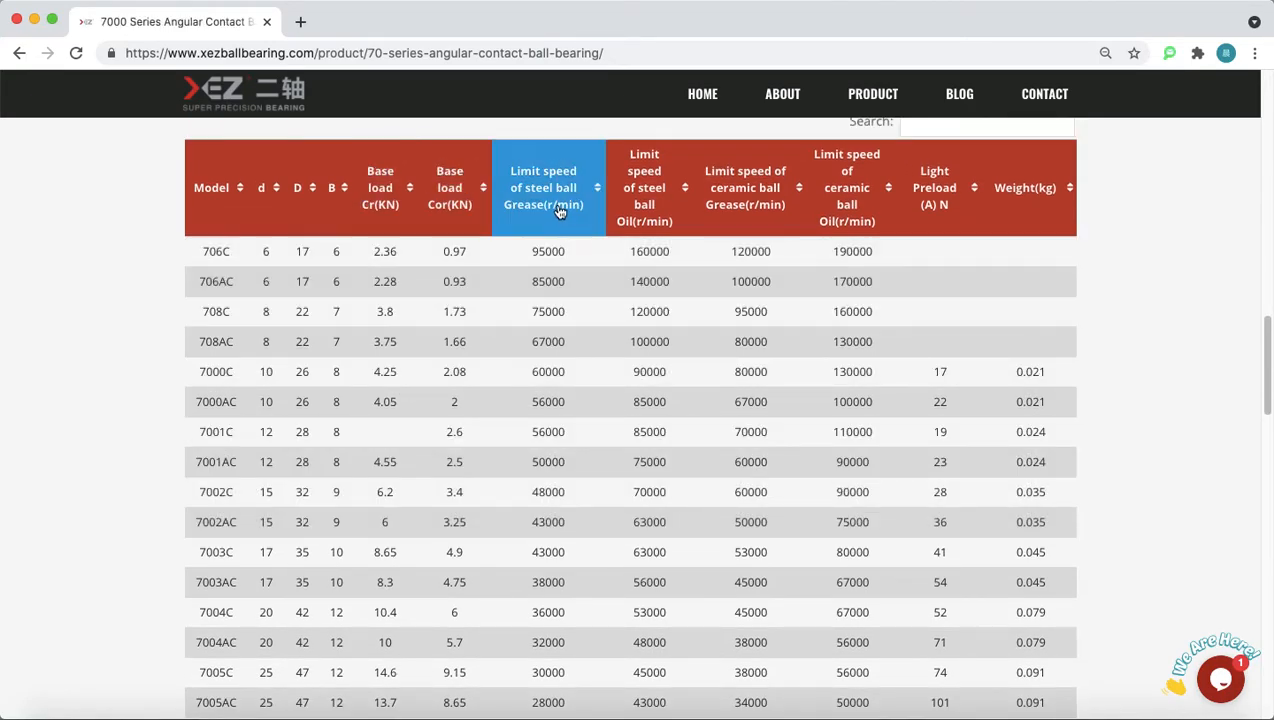
pyautogui.moveTo(568, 232)
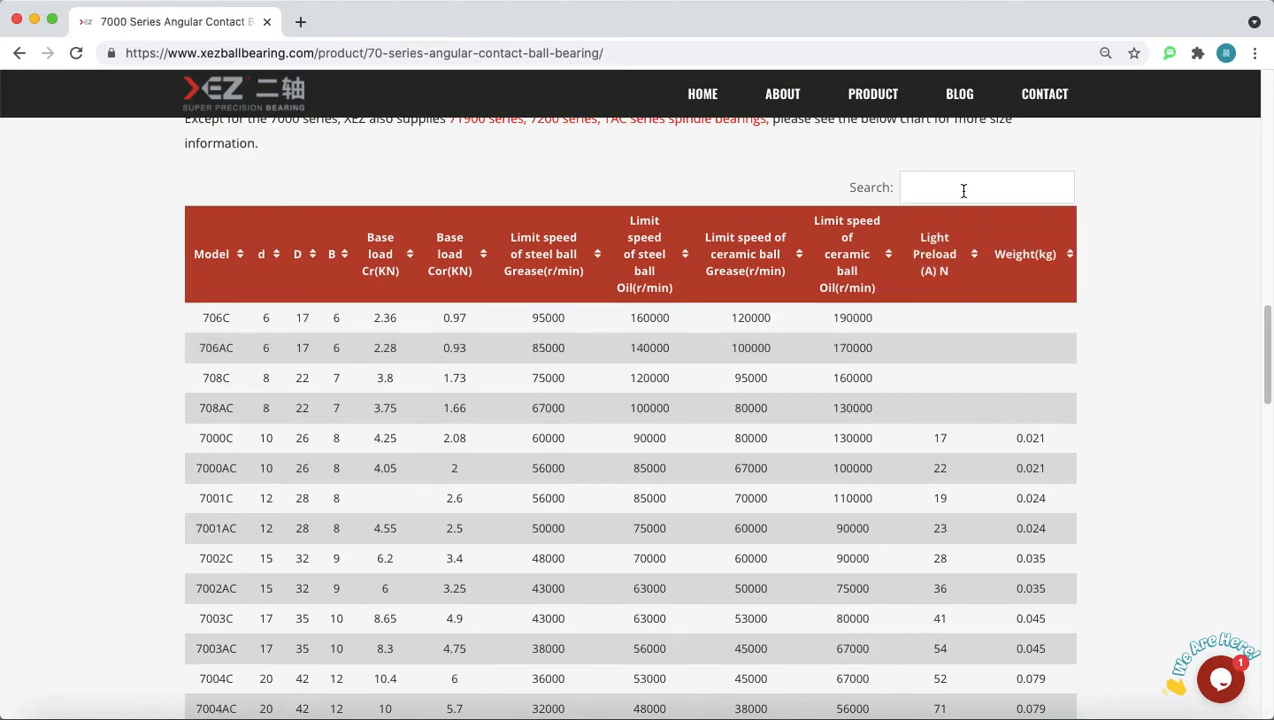
# - Search the table for 7010 to leave only the 7010C and 7010AC rows, then head to BLOG
pyautogui.write('7')
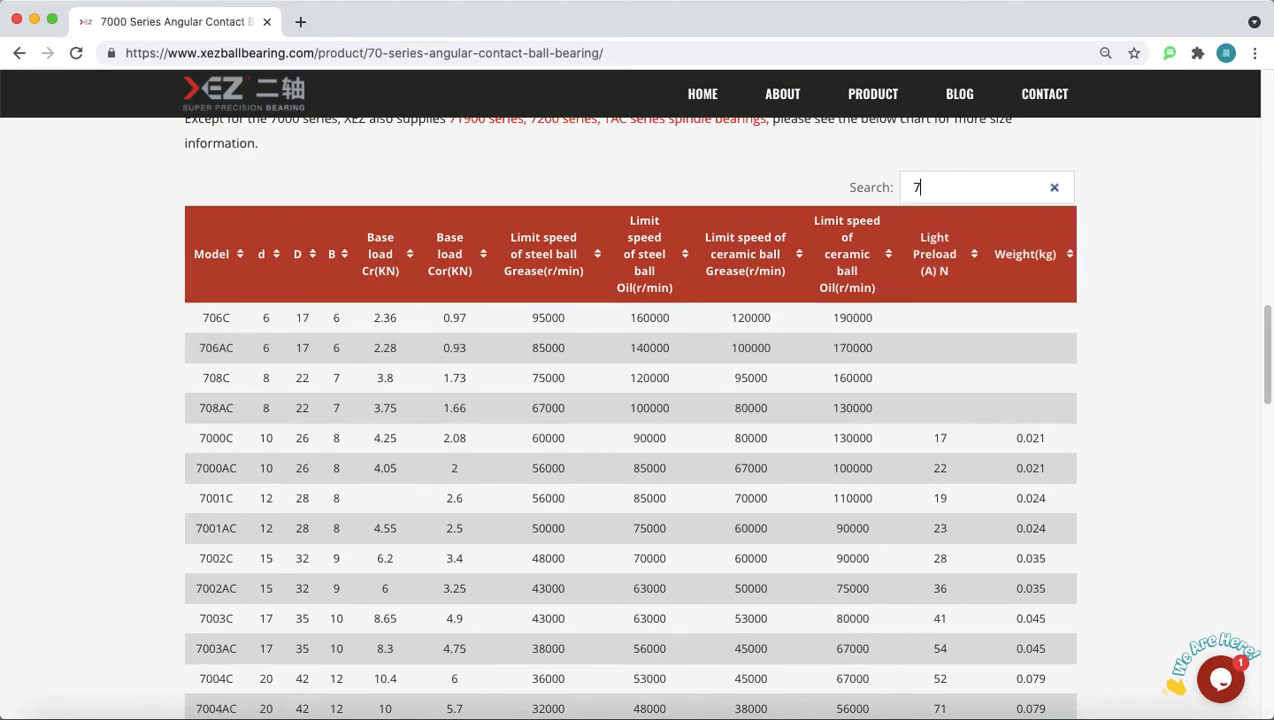
pyautogui.write('010')
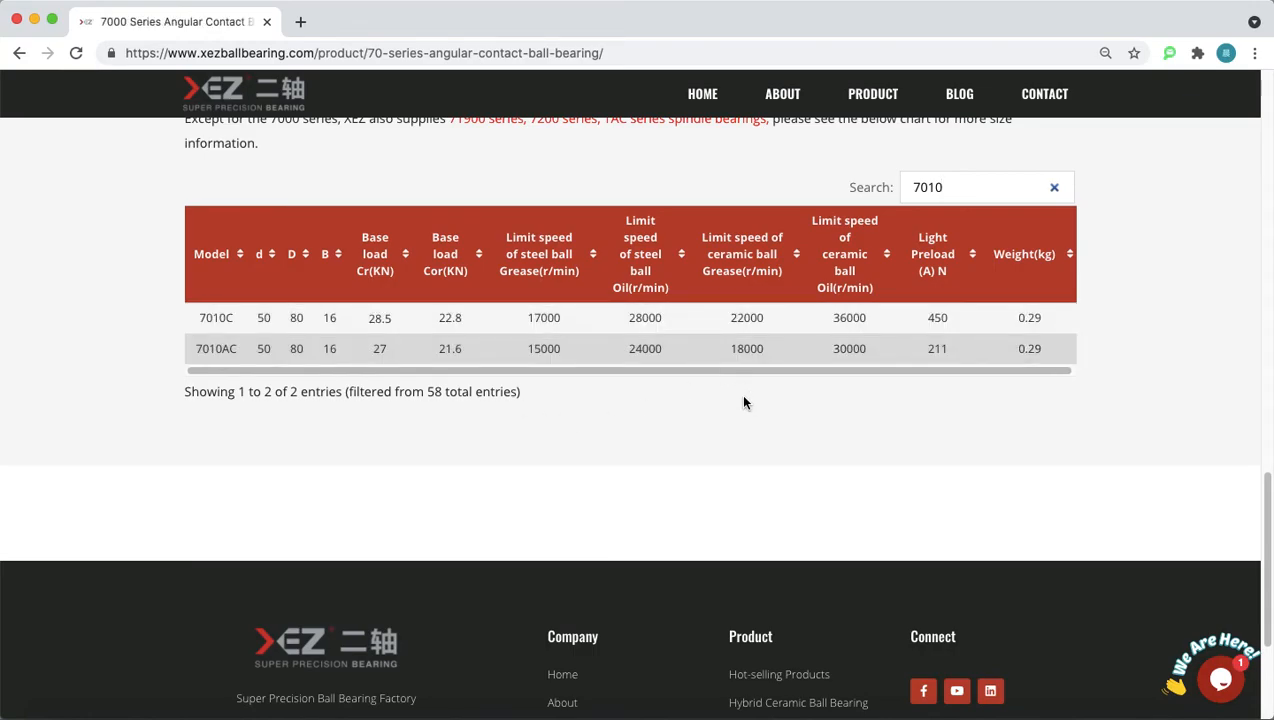
pyautogui.moveTo(744, 404)
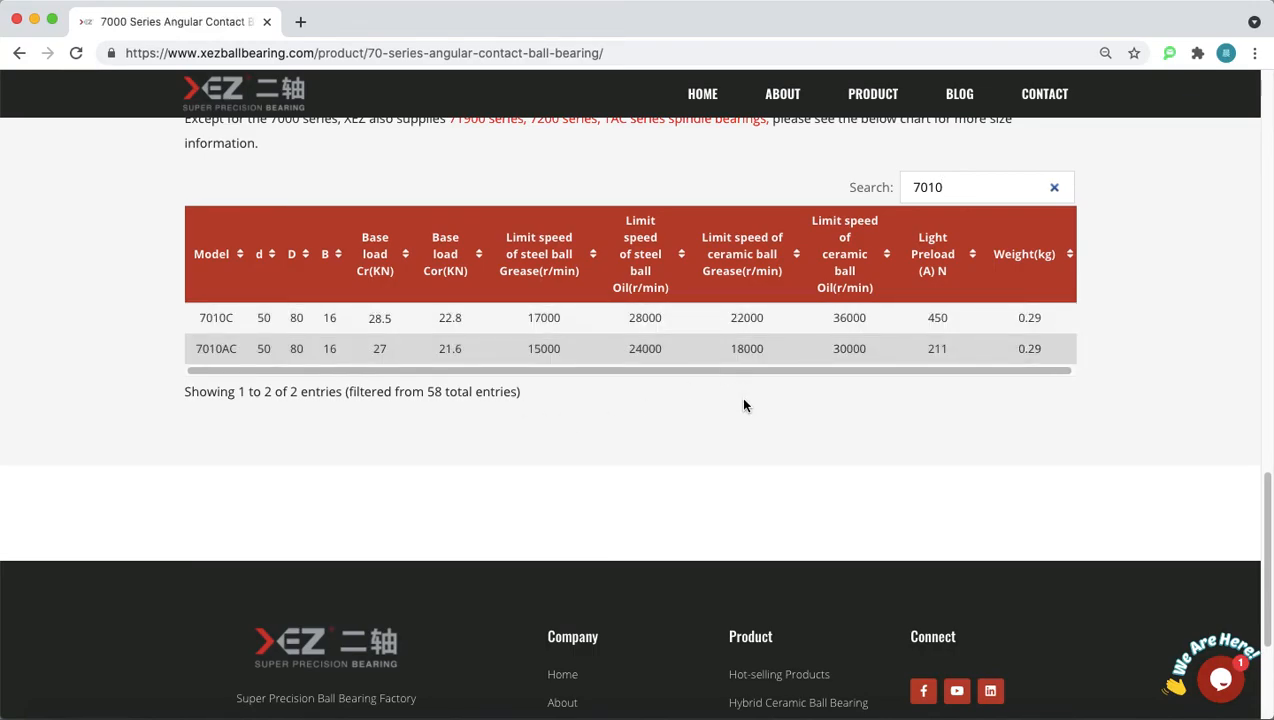
pyautogui.click(960, 94)
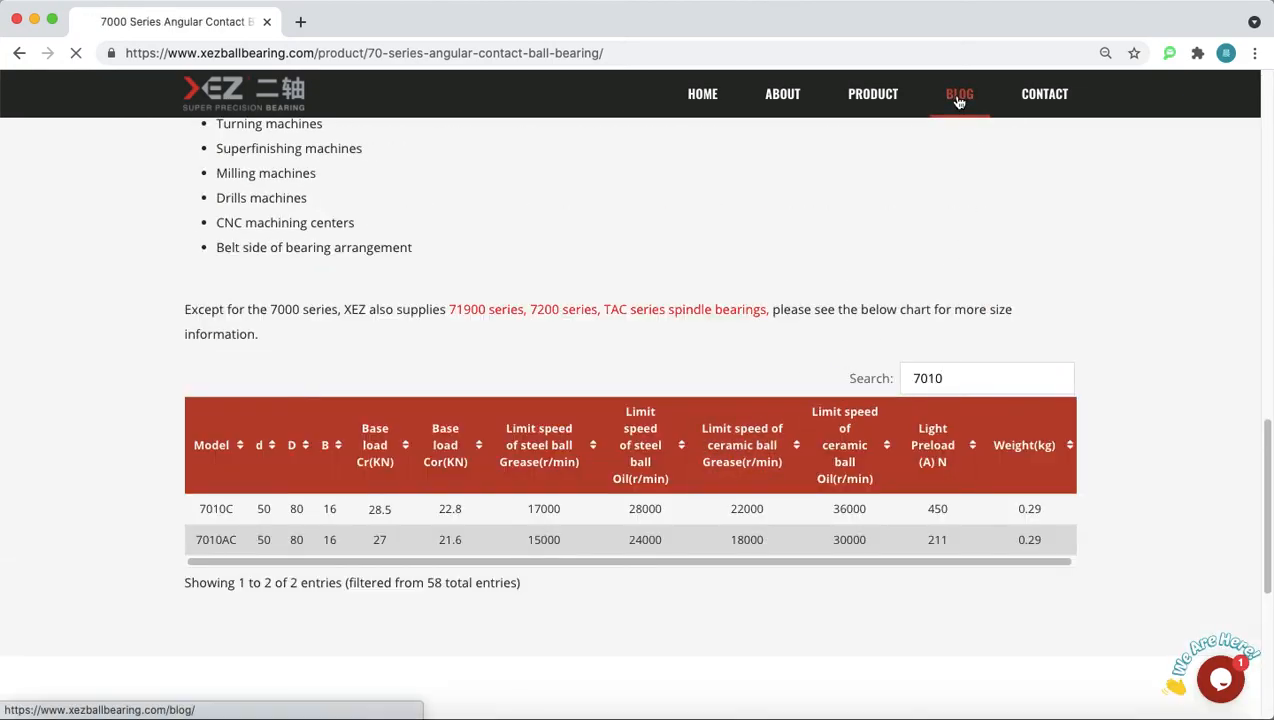
# - Show the Blog posts, scrolling through cards like Bearing Procurement Tips and the Jiangsu Bearing Association meeting
pyautogui.click(960, 94)
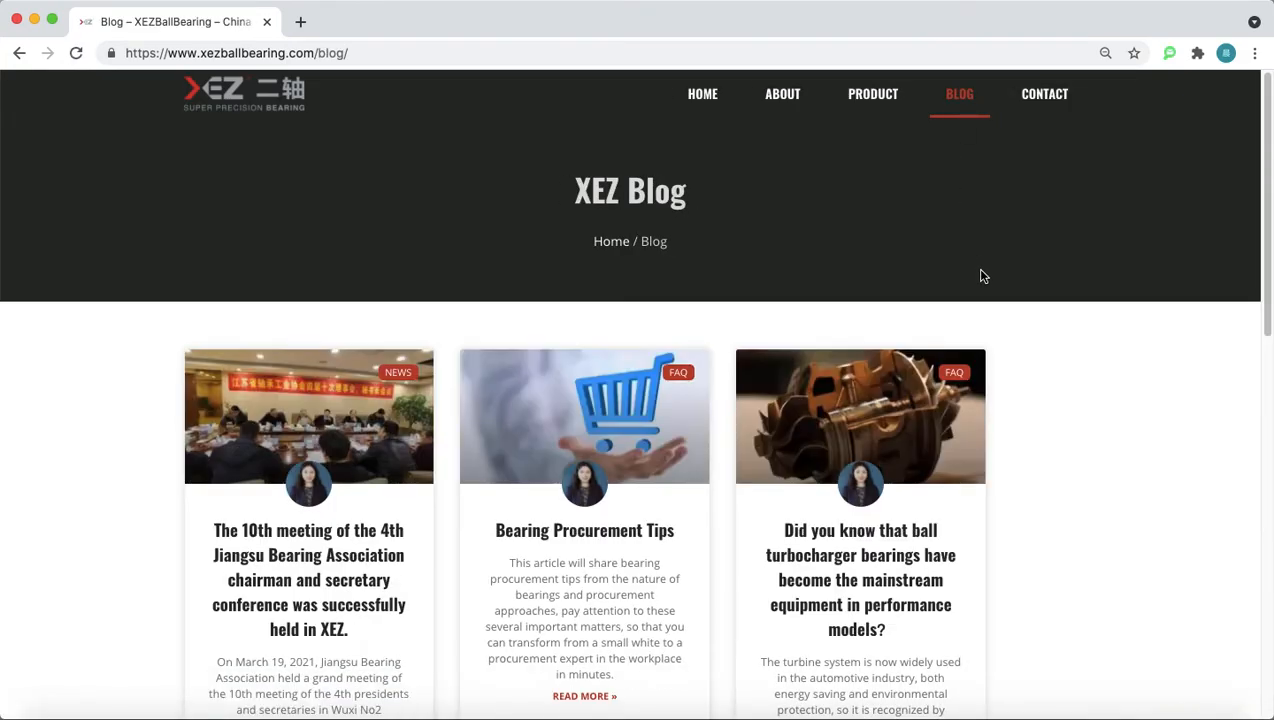
pyautogui.scroll(-3)
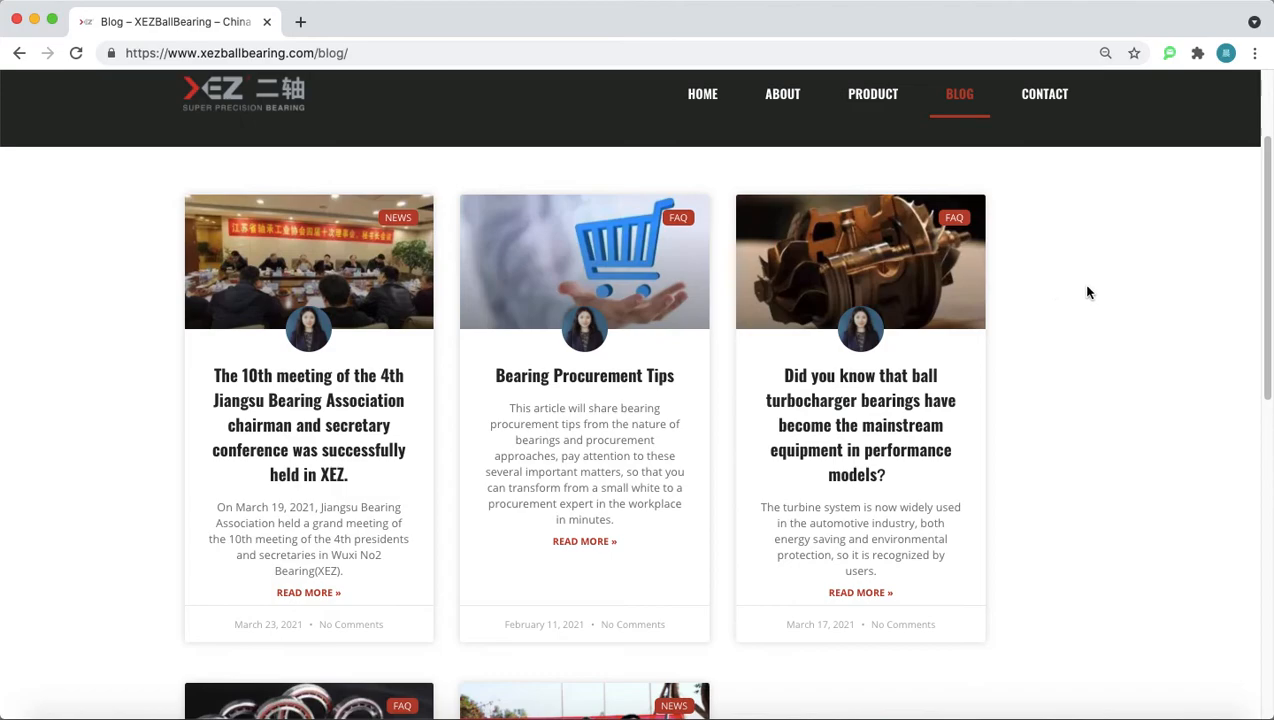
pyautogui.scroll(-3)
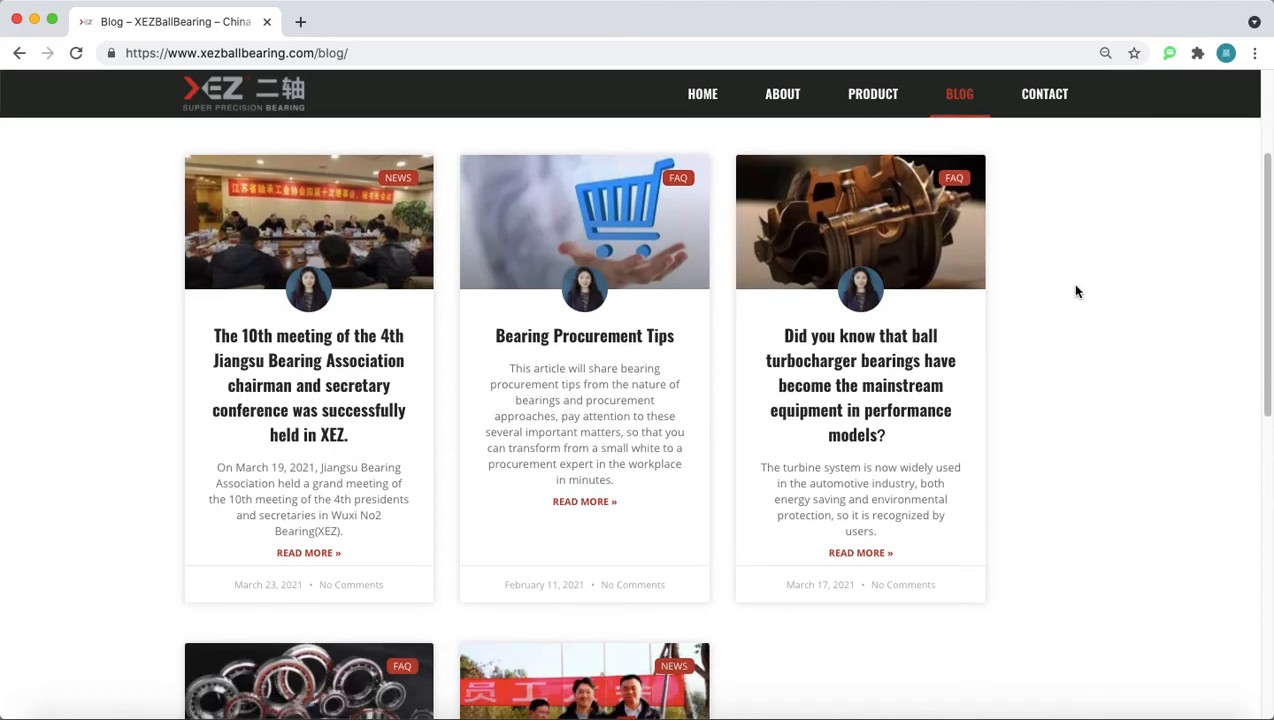
pyautogui.scroll(-3)
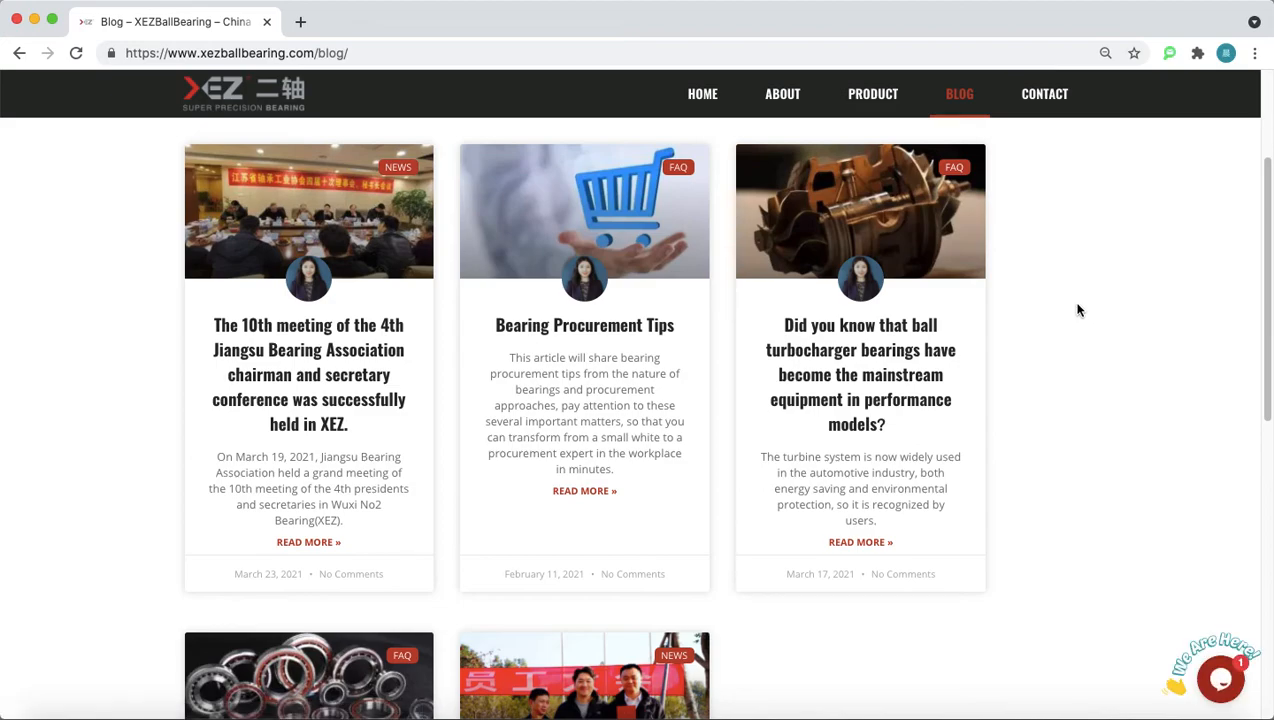
pyautogui.moveTo(1076, 312)
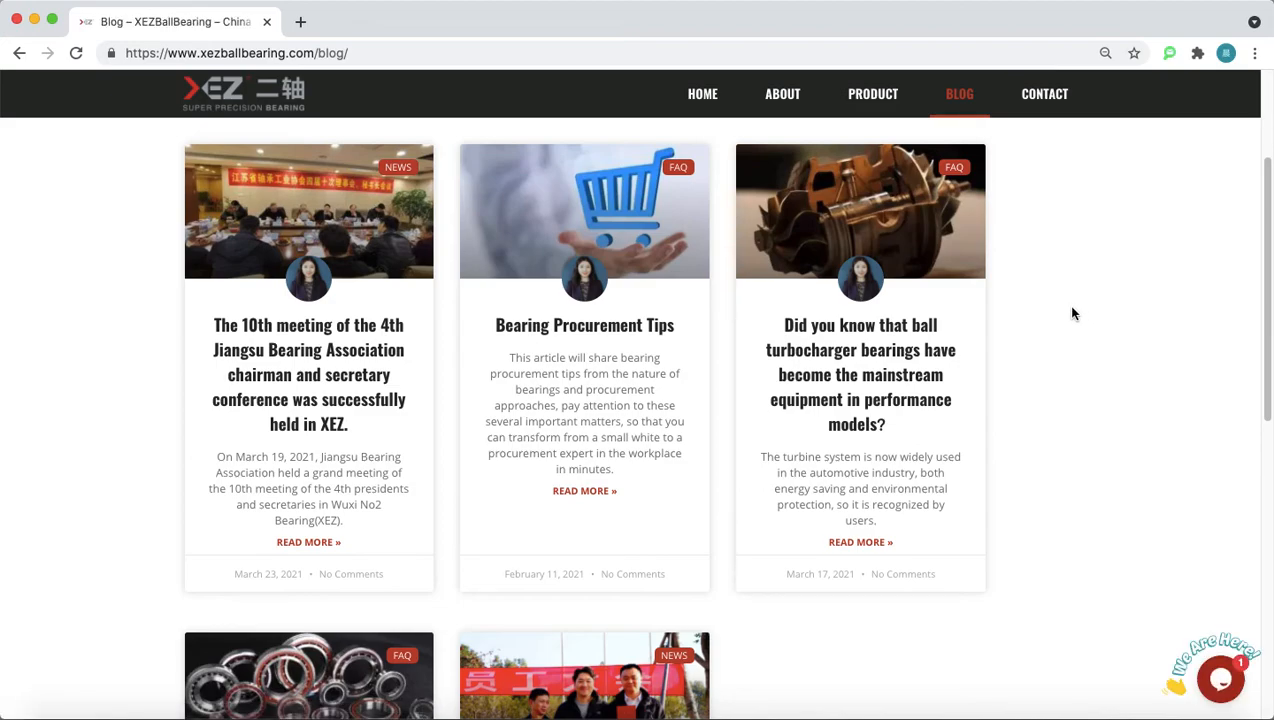
pyautogui.scroll(-3)
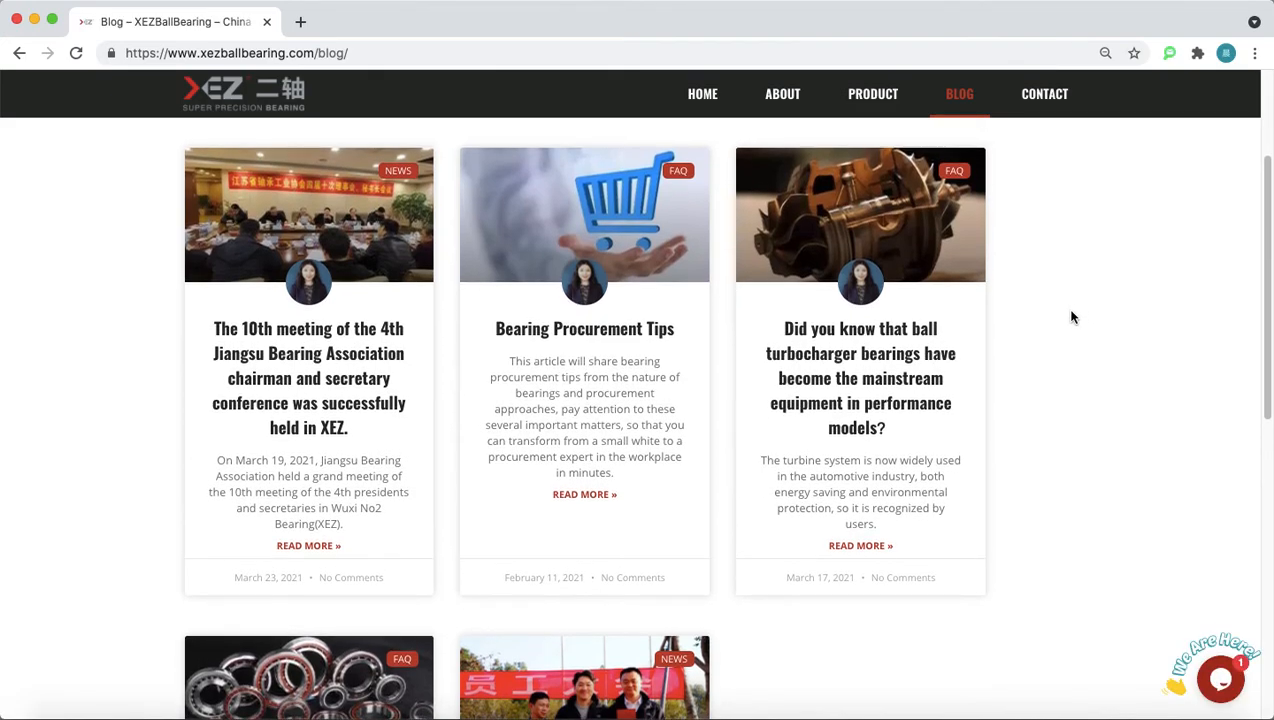
pyautogui.scroll(-3)
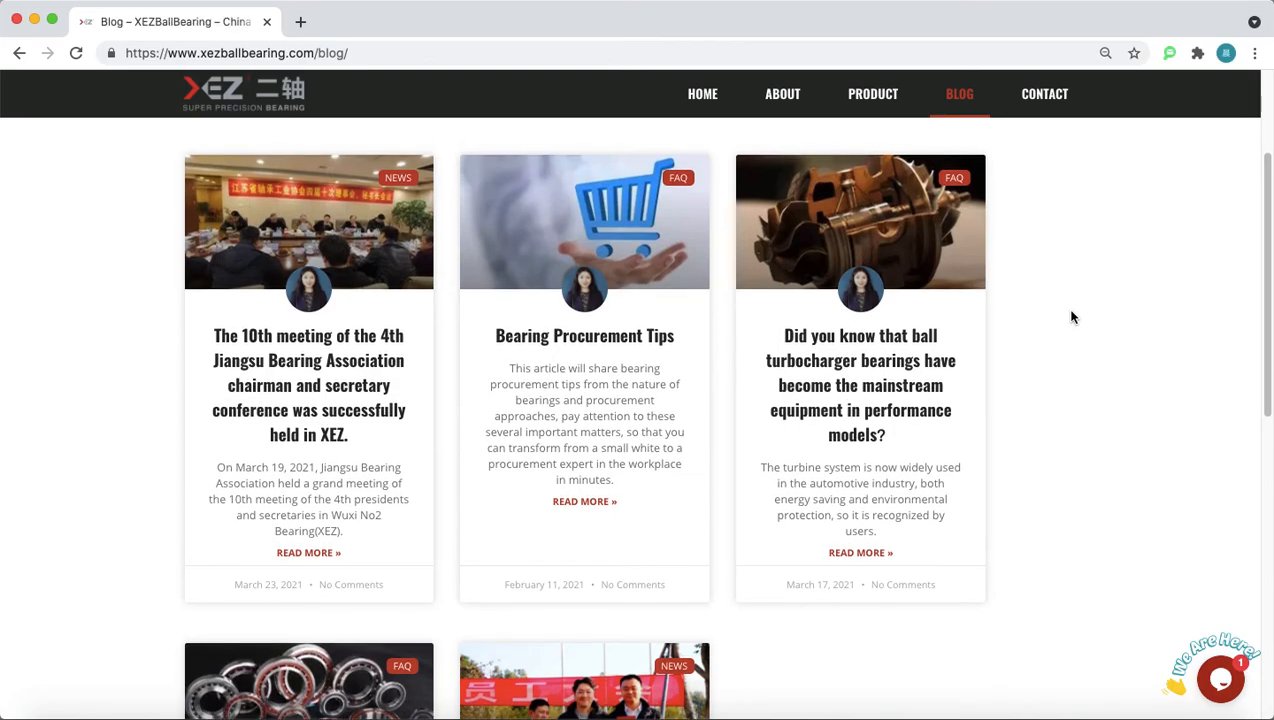